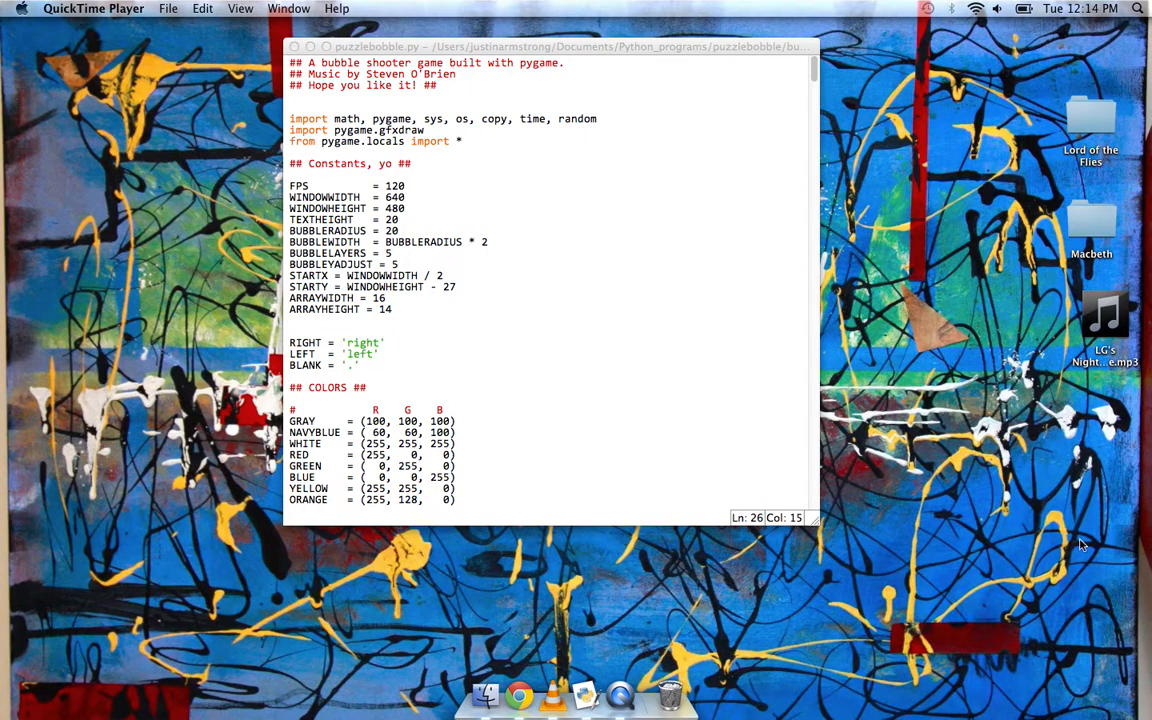
pyautogui.moveTo(1037, 591)
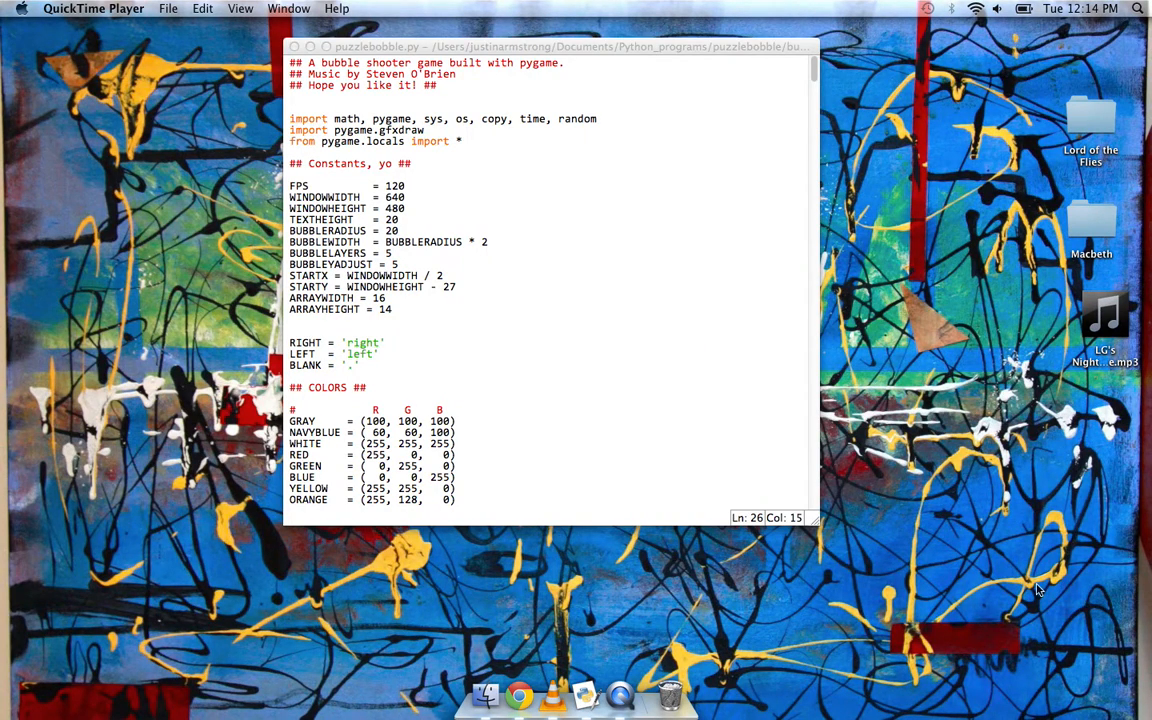
# - Launch puzzlebobble.py from IDLE to show the Puzzle Bobble board at score zero
pyautogui.click(605, 365)
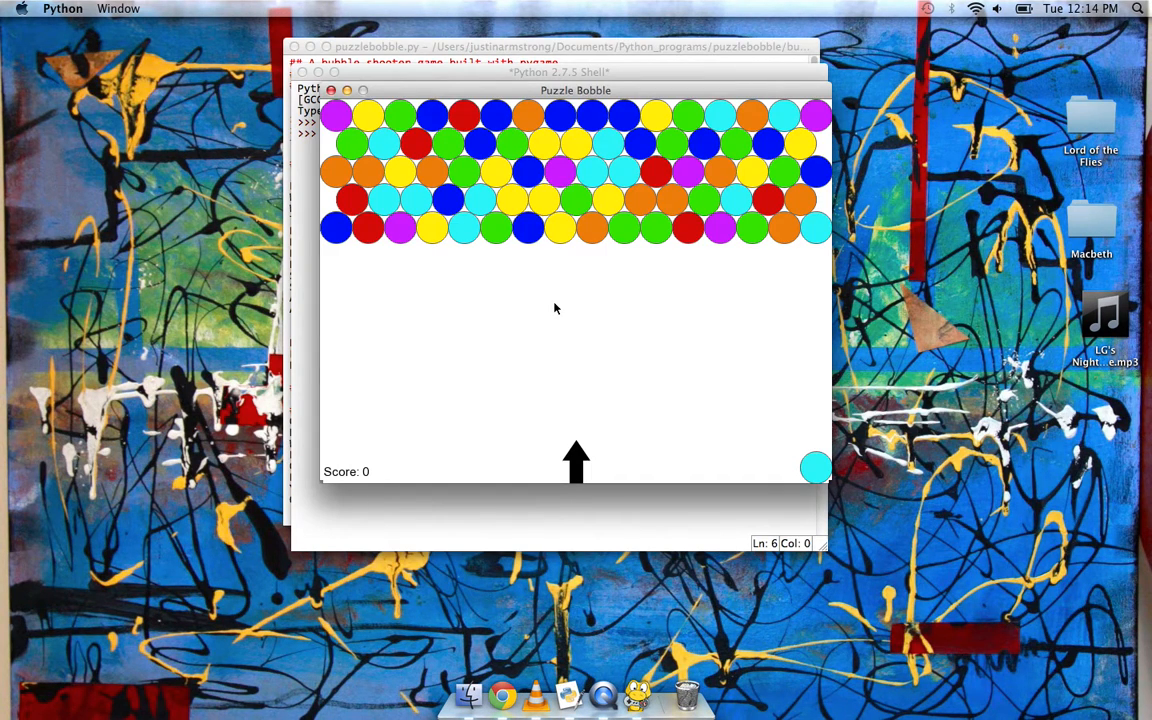
pyautogui.moveTo(806, 377)
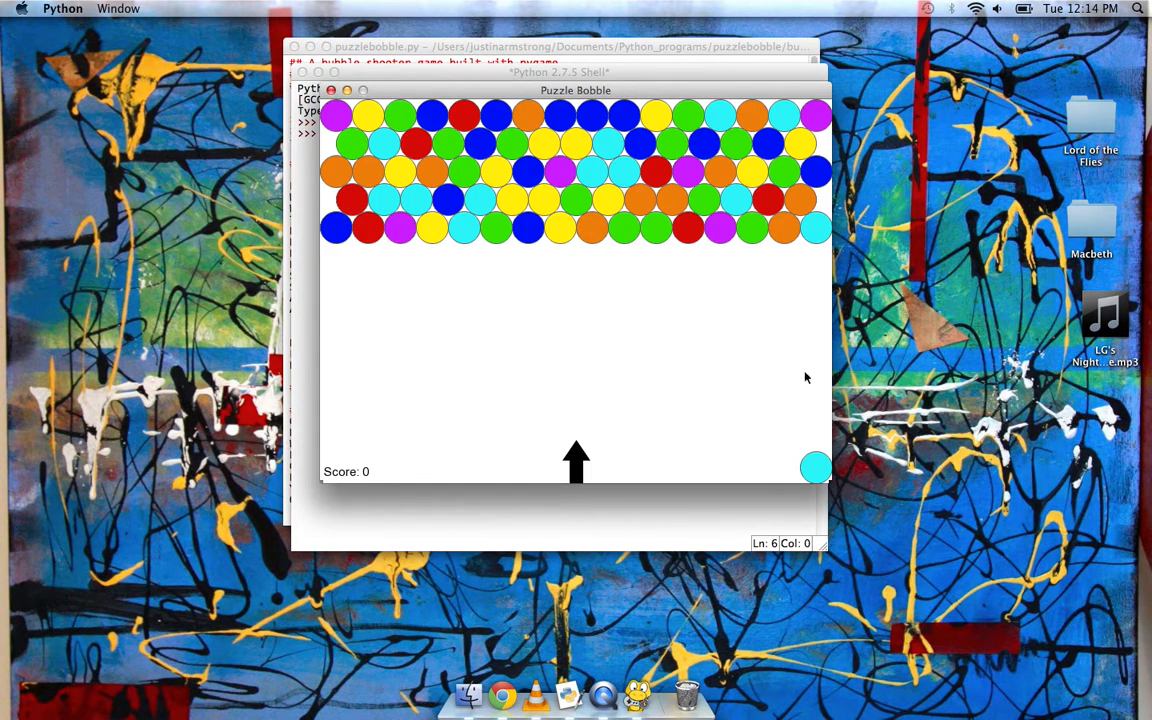
pyautogui.moveTo(1125, 424)
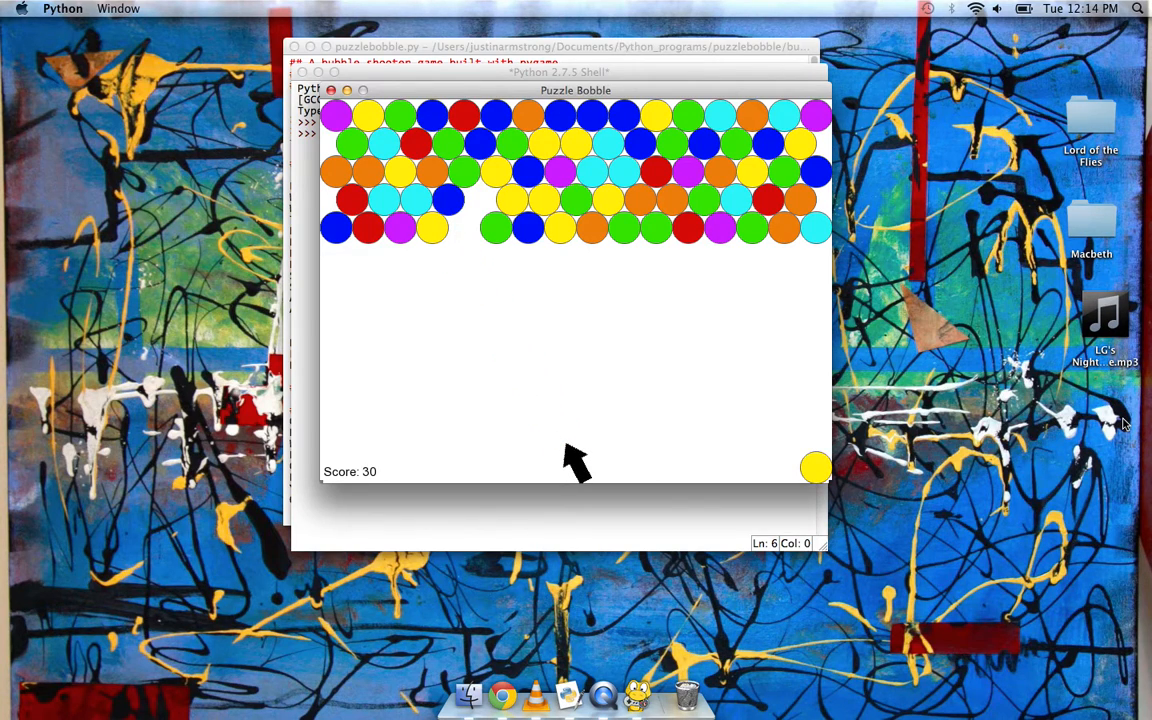
# - Fire bubbles into matching colour groups to raise the score to 80
pyautogui.click(577, 465)
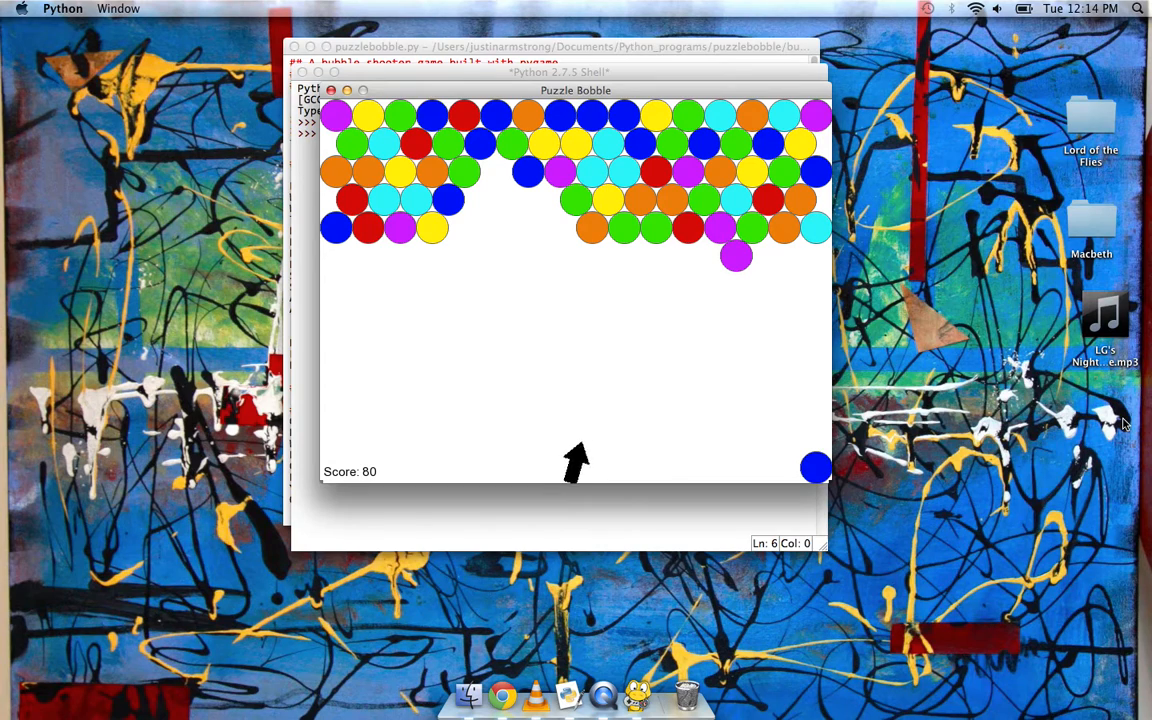
pyautogui.click(575, 460)
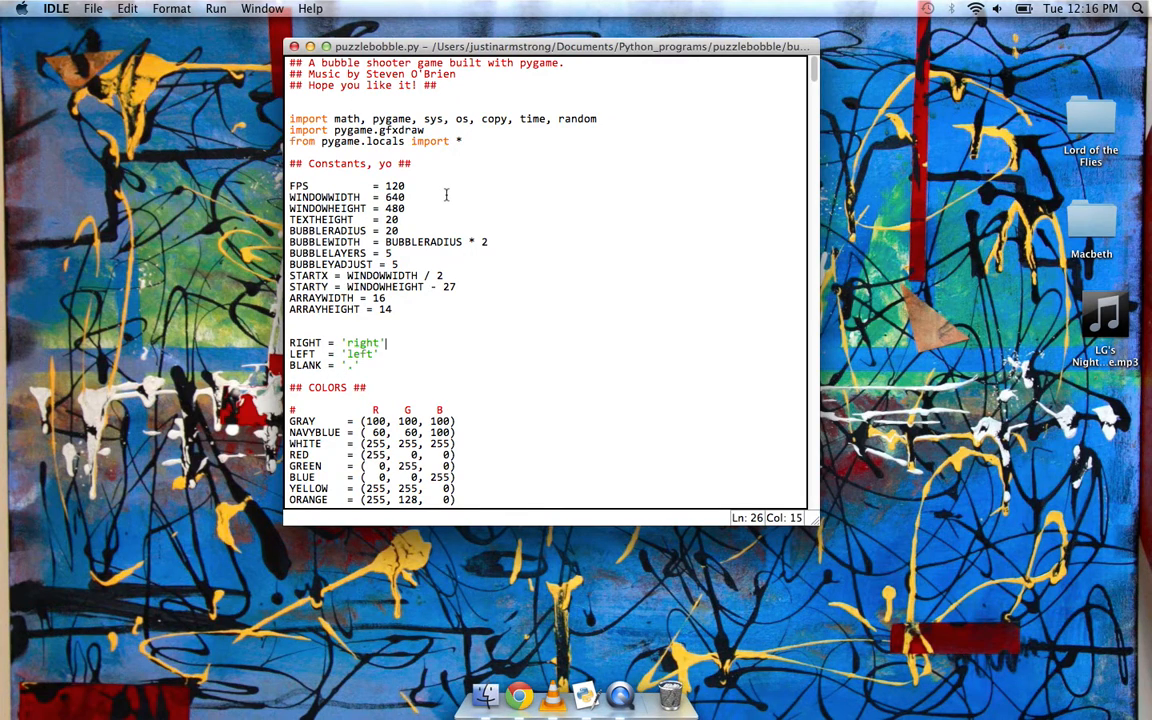
pyautogui.moveTo(450, 200)
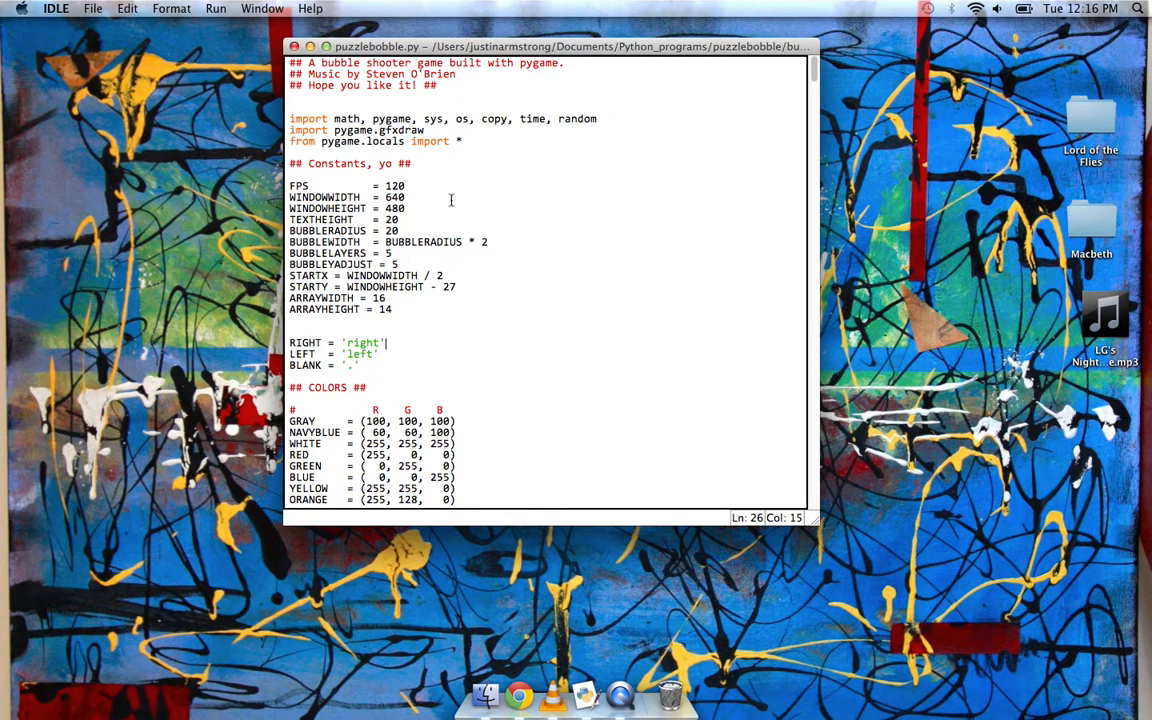
# - Scroll from the constants through the Bubble class to the Arrow and Score classes
pyautogui.scroll(-3)
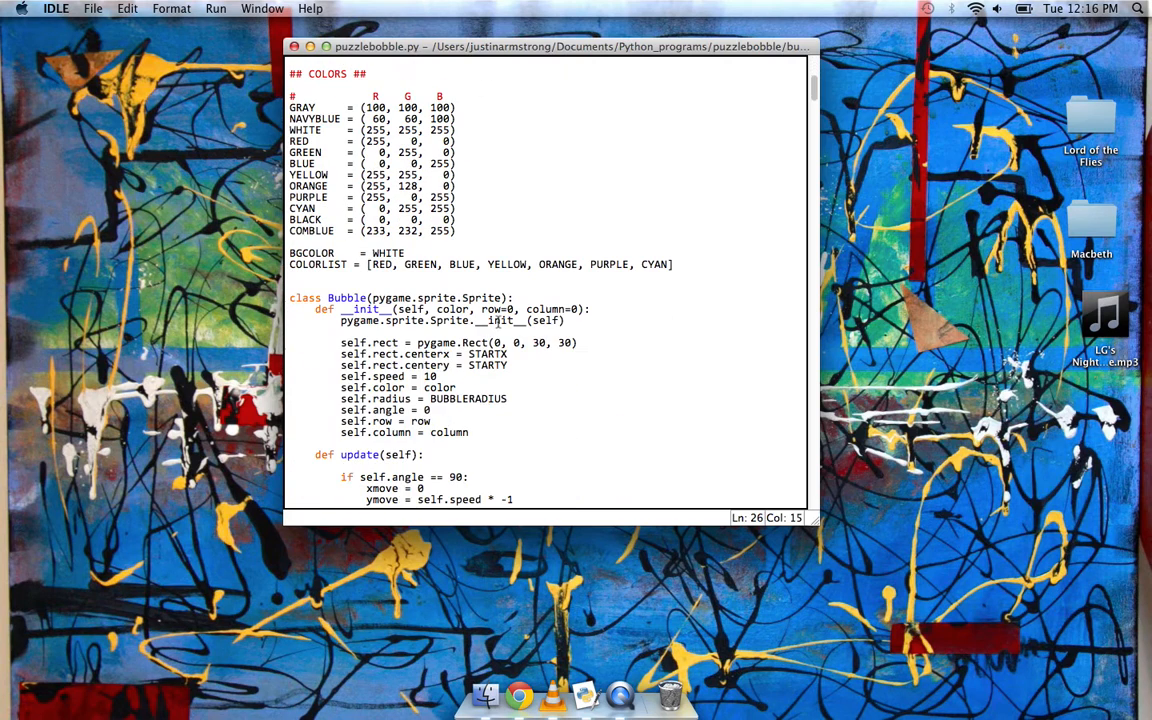
pyautogui.scroll(-3)
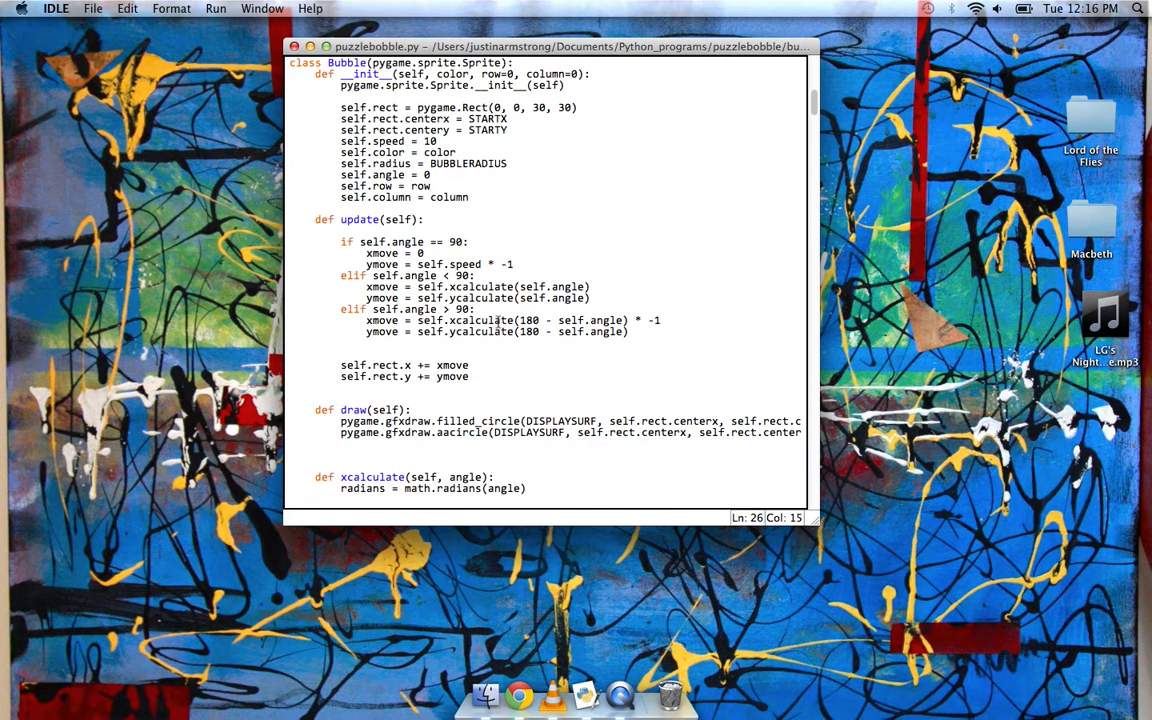
pyautogui.scroll(-3)
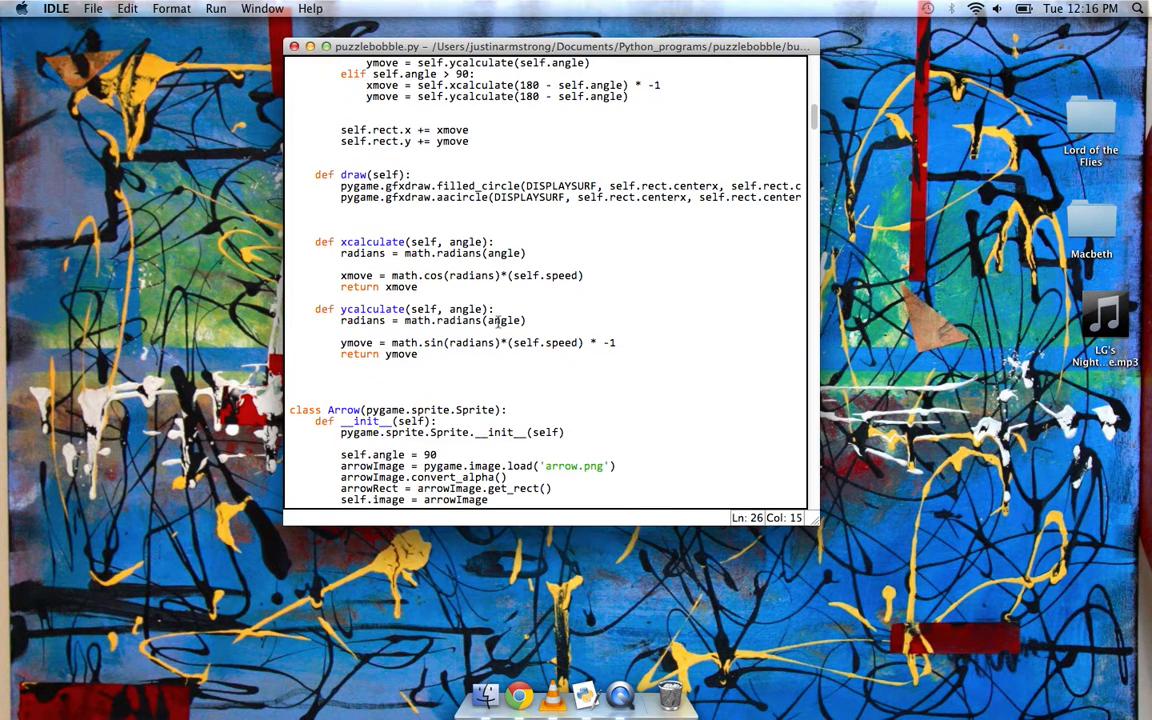
pyautogui.scroll(3)
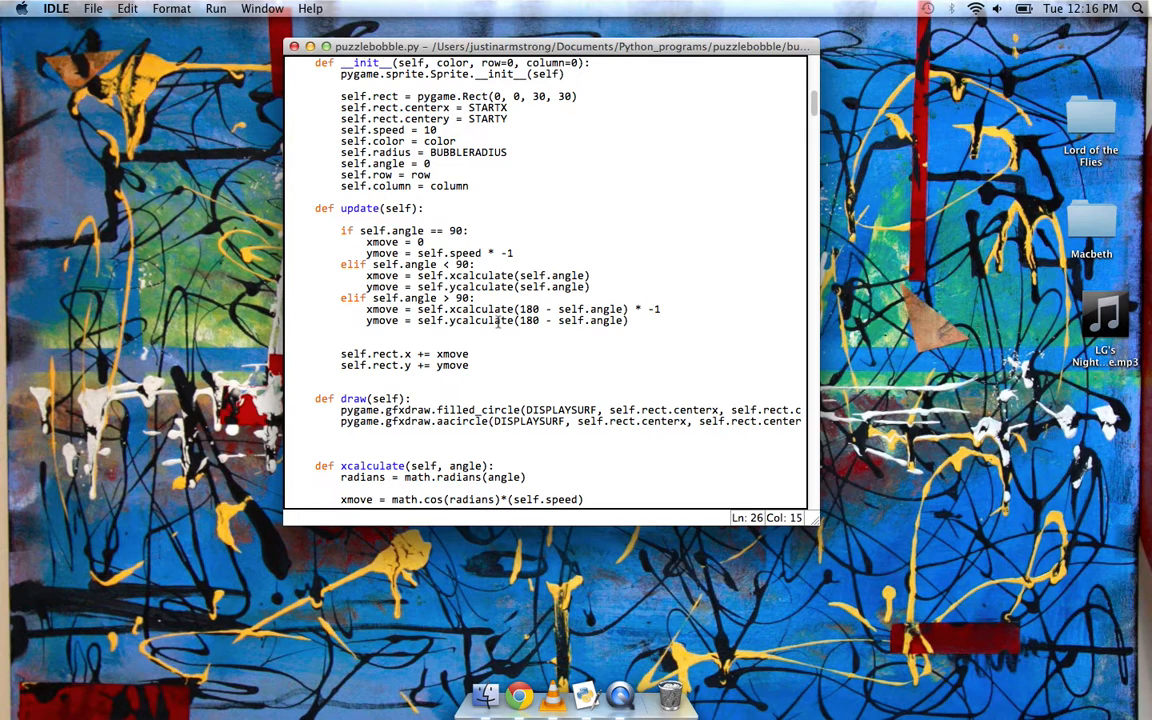
pyautogui.scroll(-3)
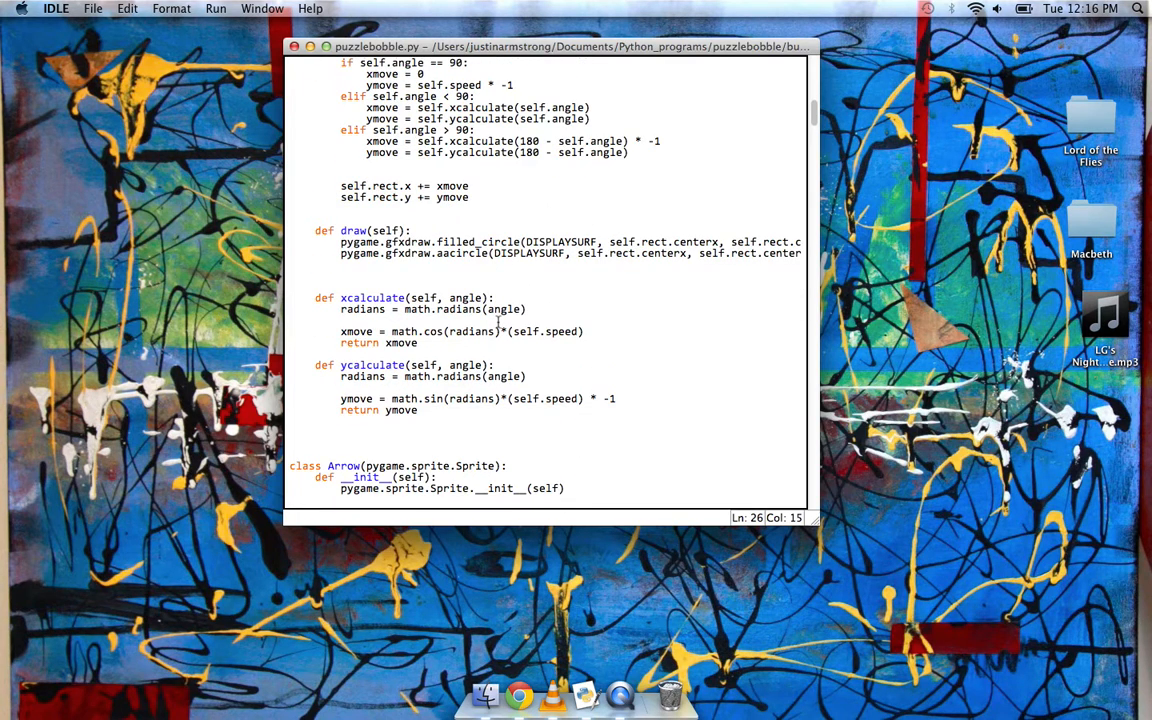
pyautogui.scroll(-3)
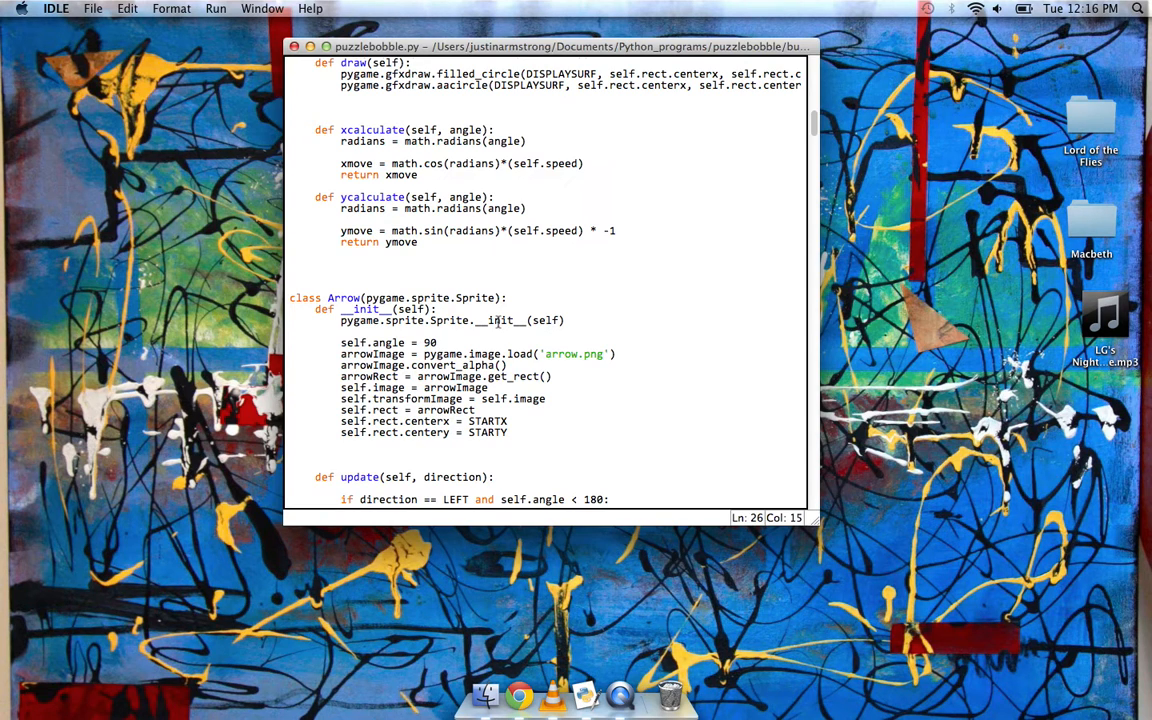
pyautogui.scroll(-3)
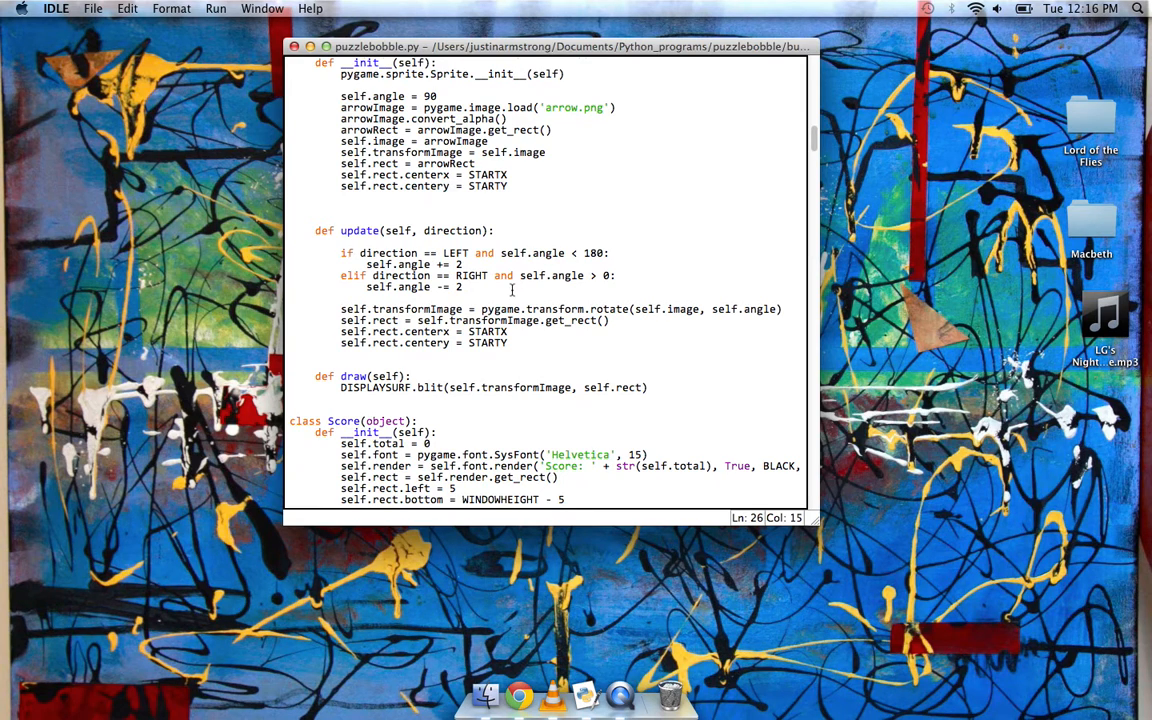
# - Read down from the movement helpers into the main game loop code
pyautogui.scroll(-3)
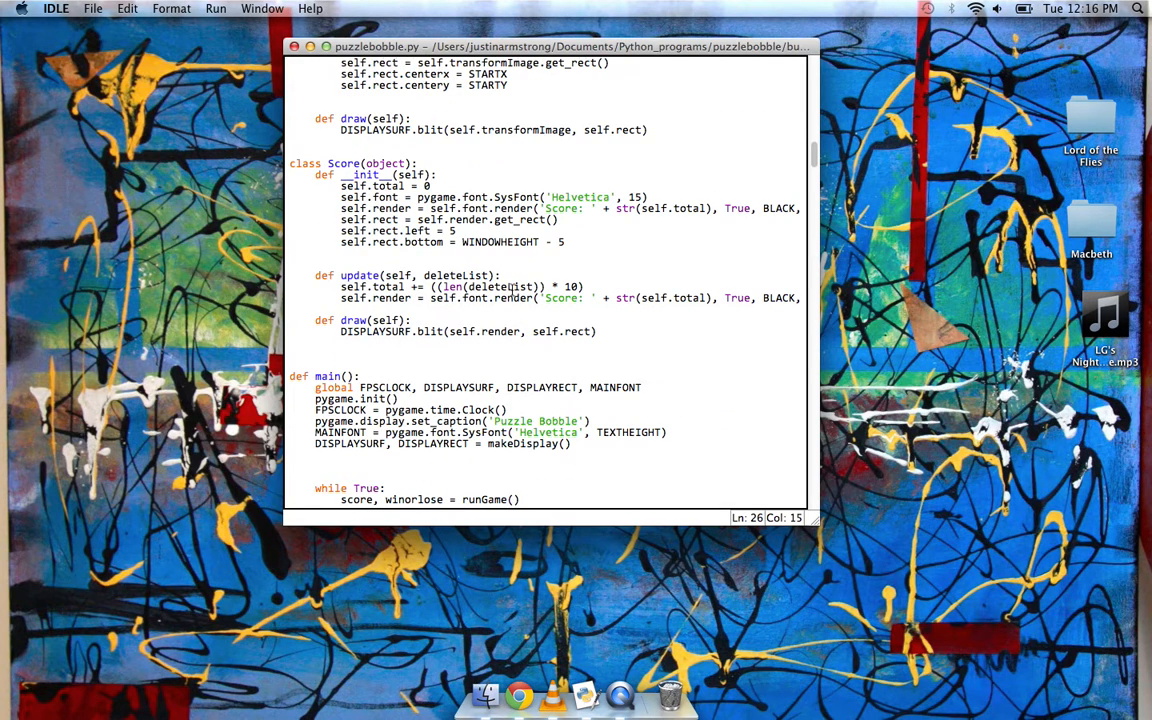
pyautogui.scroll(-3)
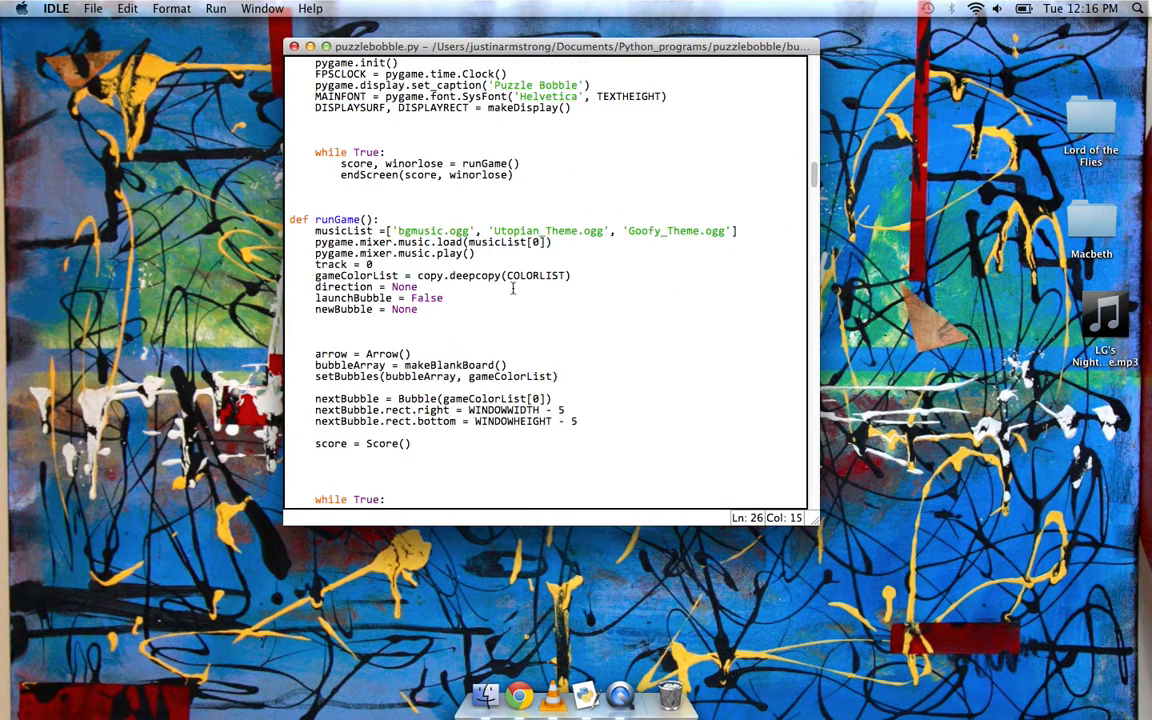
pyautogui.scroll(3)
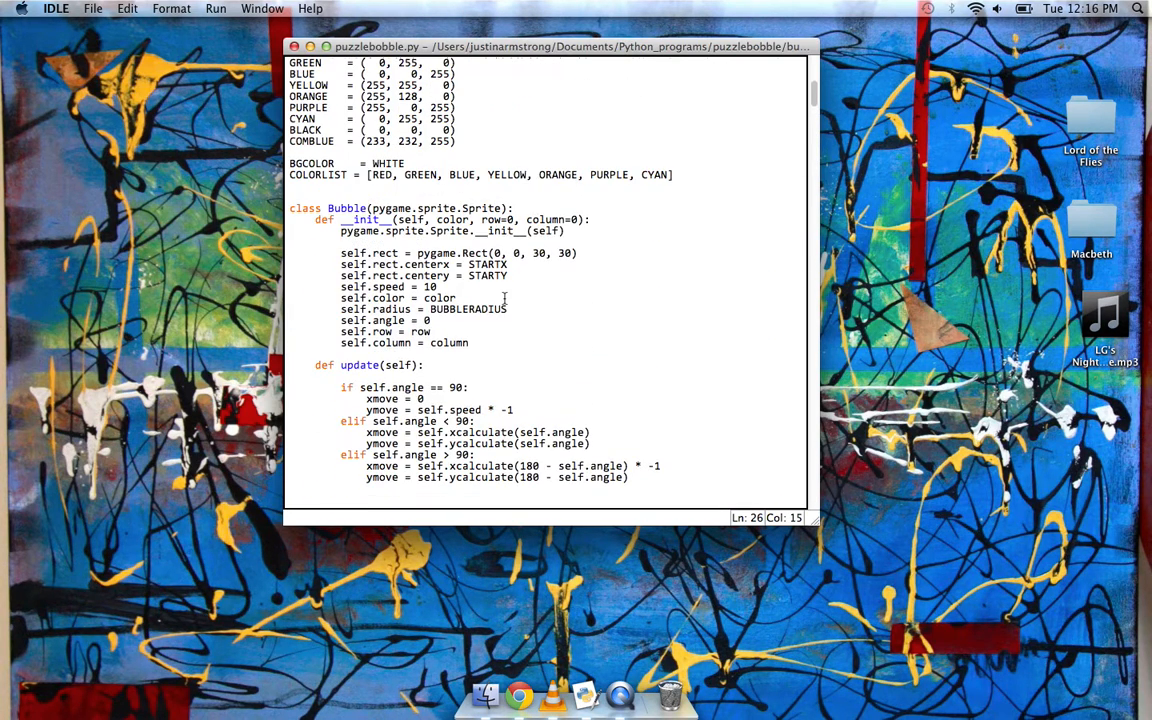
pyautogui.scroll(-3)
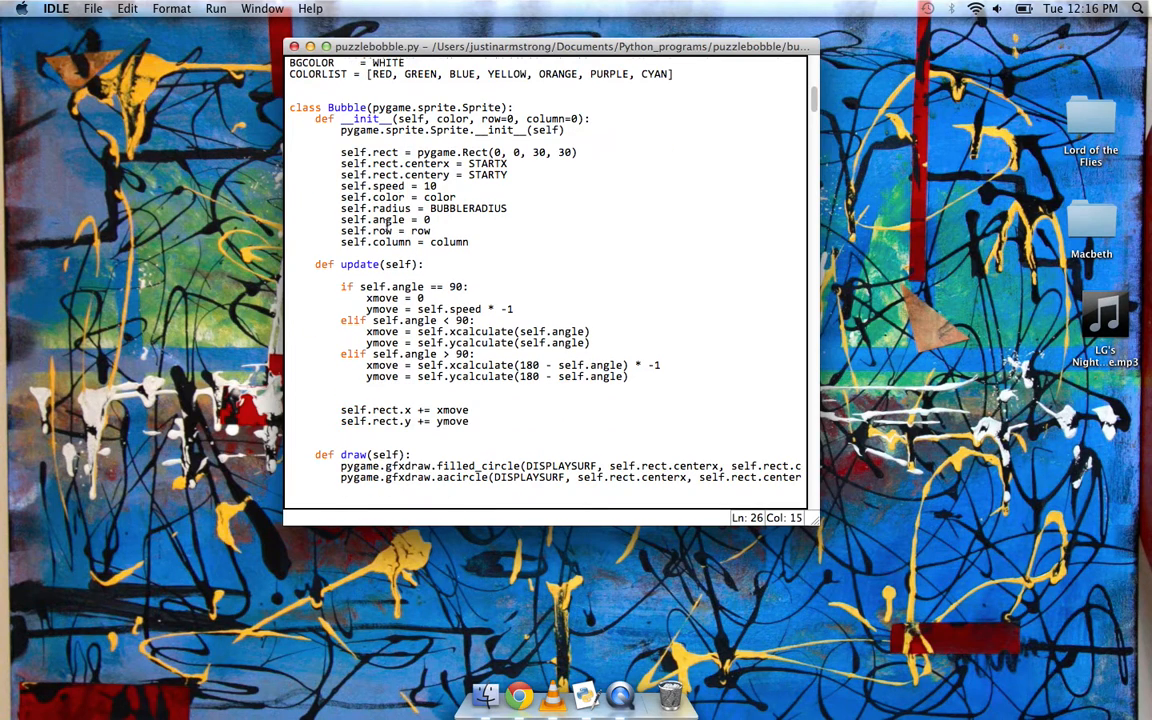
pyautogui.scroll(-3)
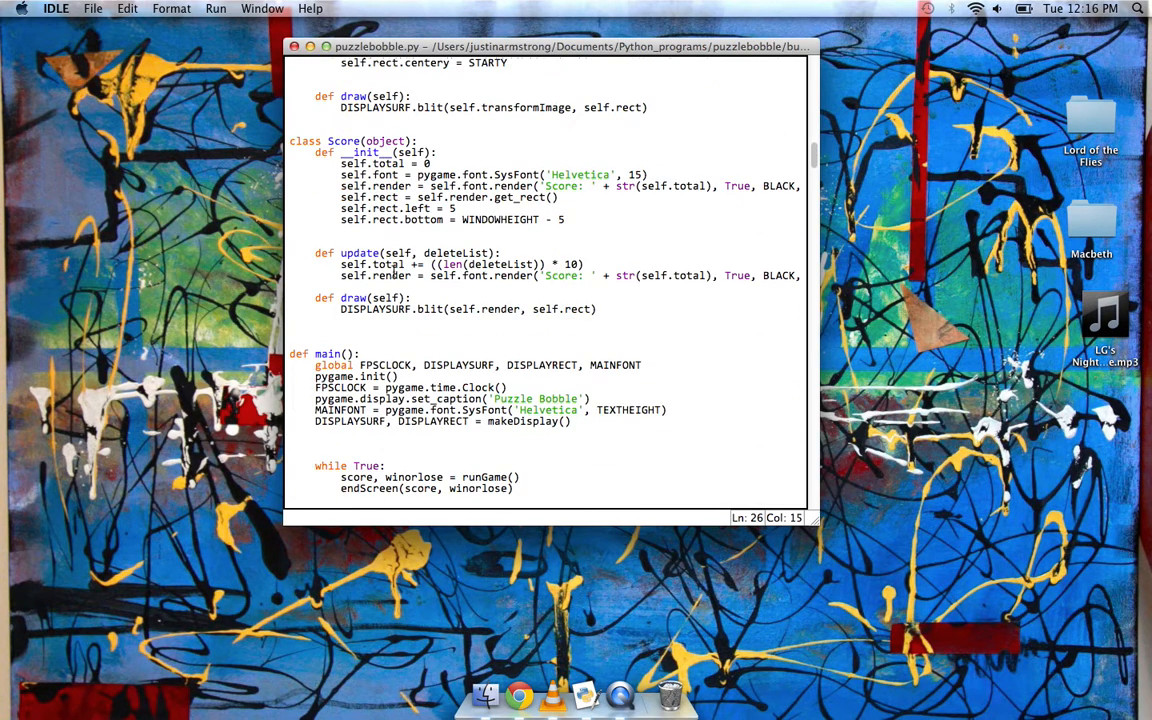
pyautogui.scroll(3)
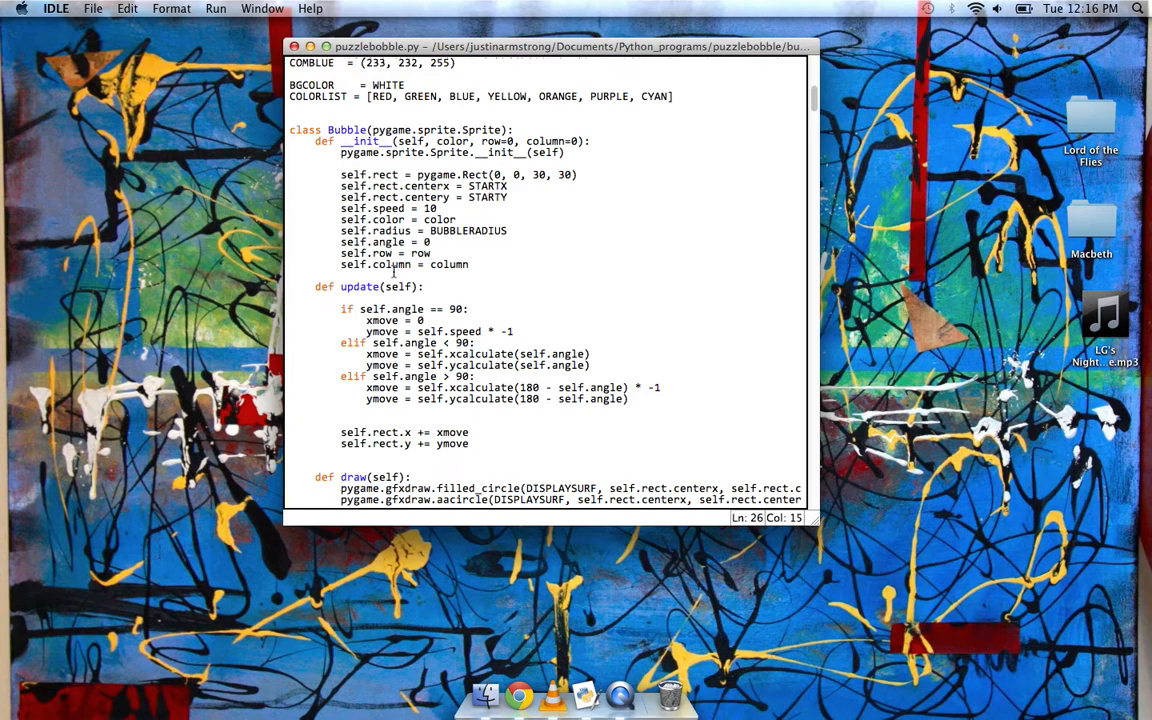
pyautogui.scroll(-3)
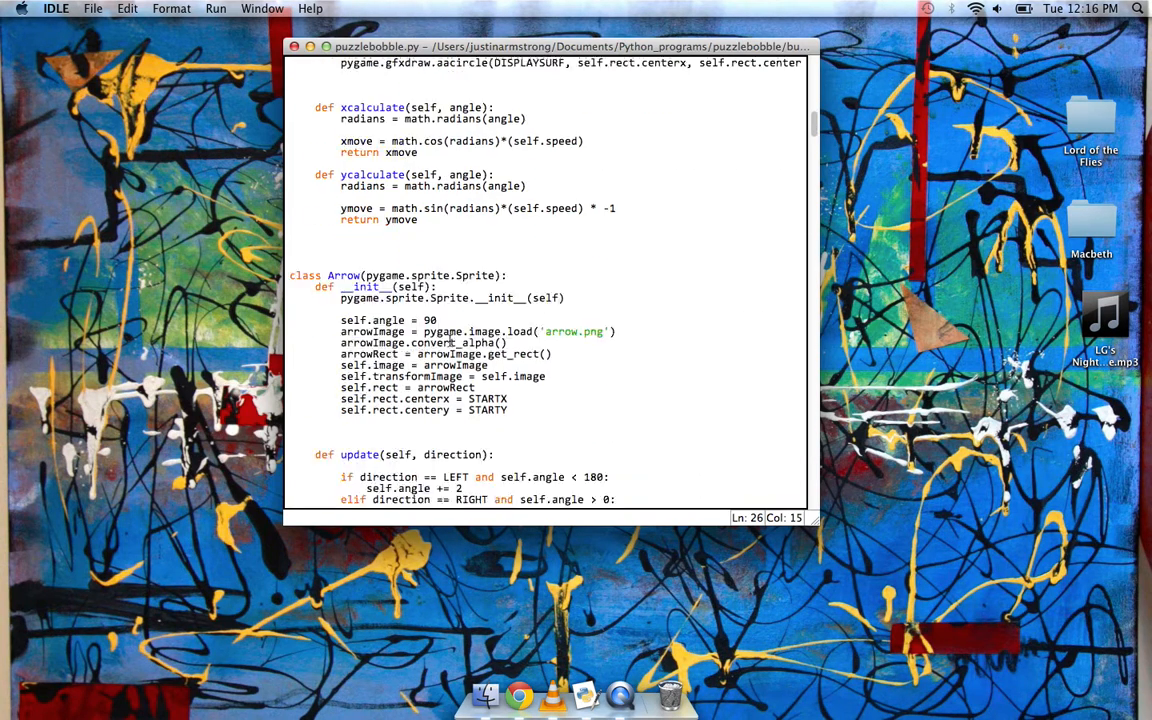
pyautogui.scroll(-3)
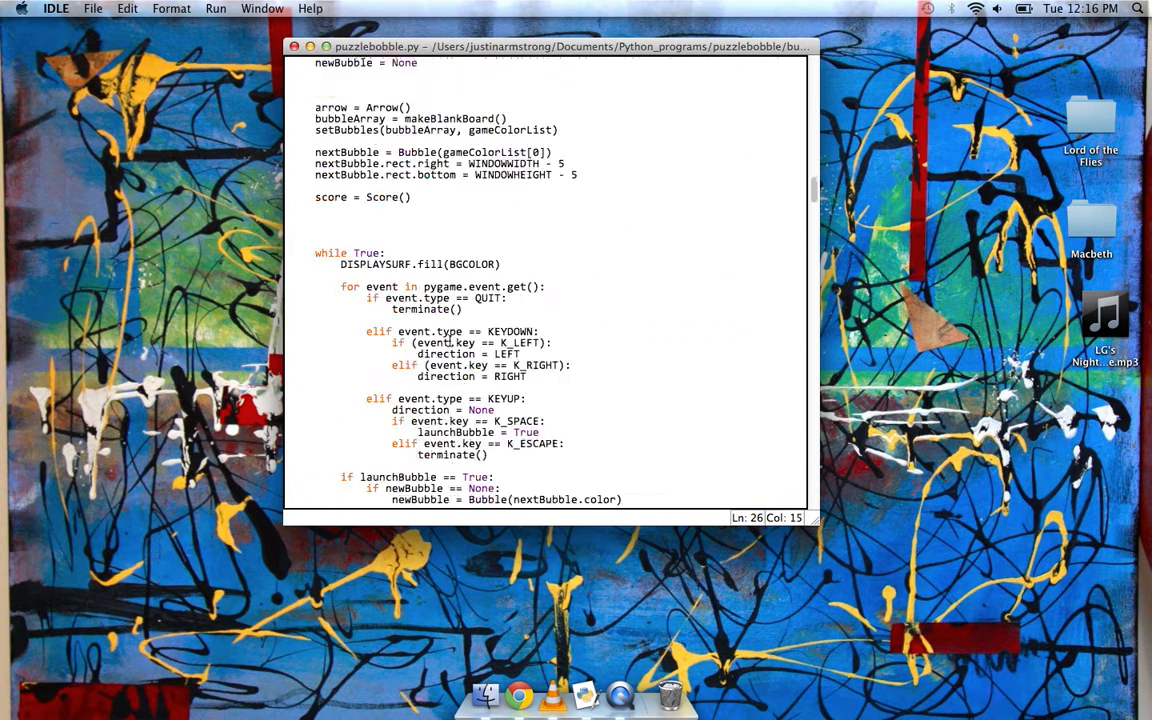
pyautogui.scroll(-3)
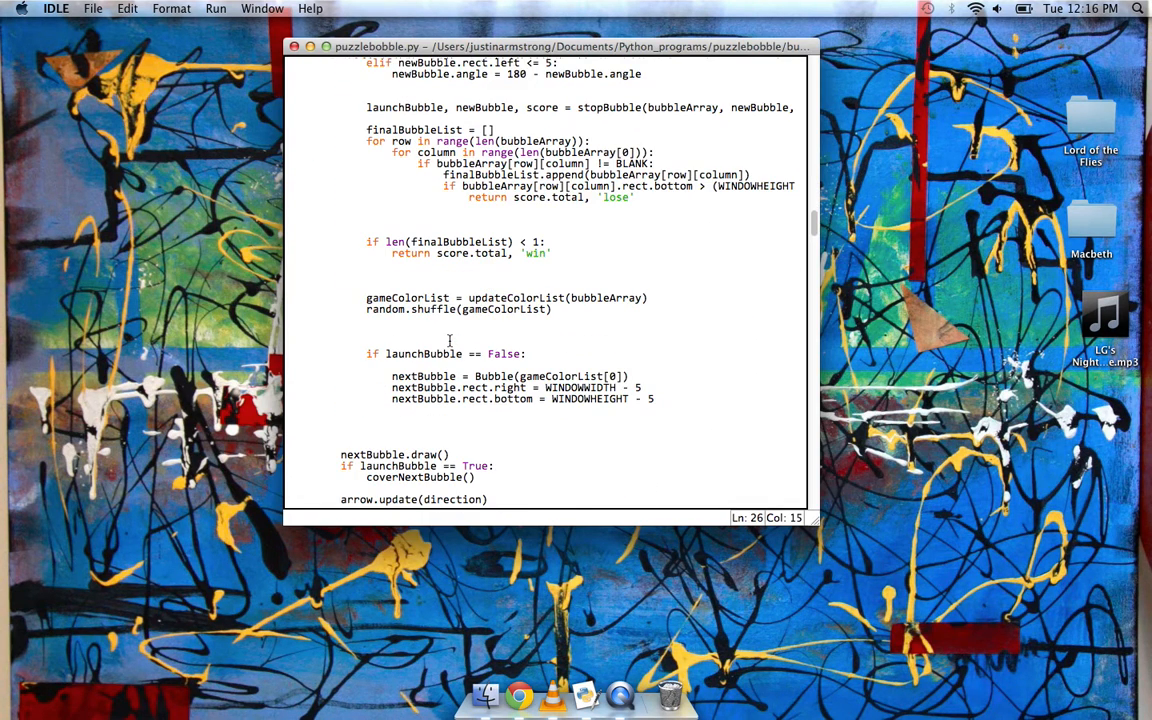
pyautogui.scroll(-3)
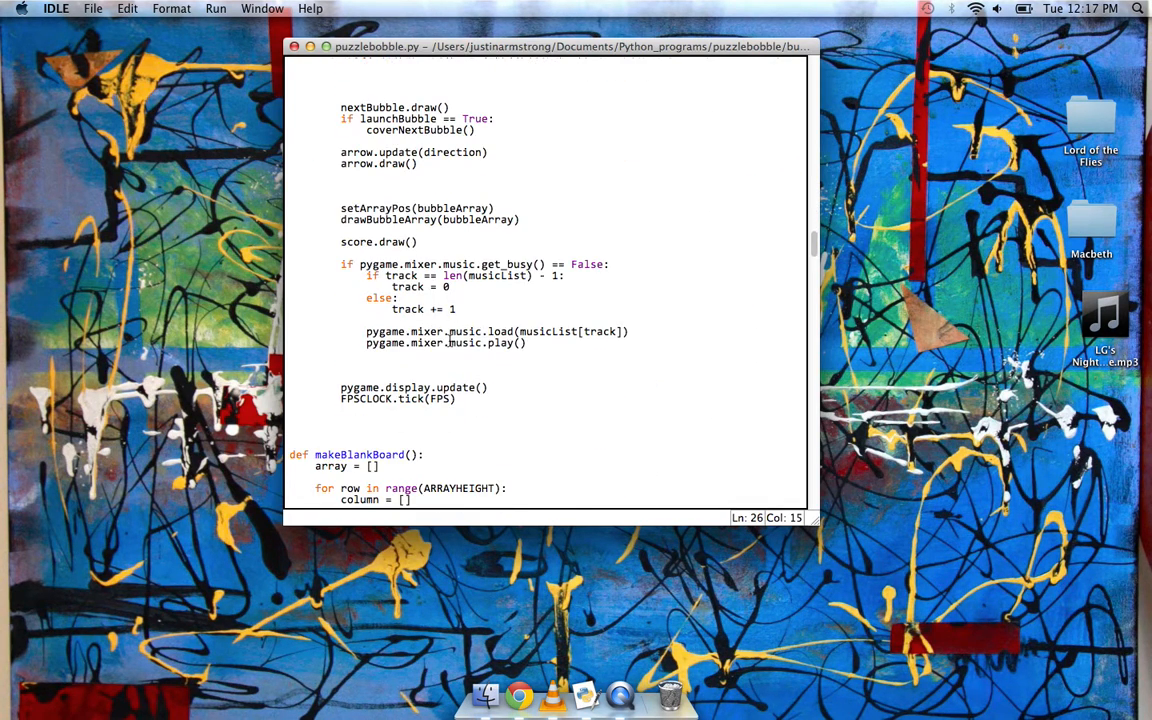
pyautogui.scroll(-3)
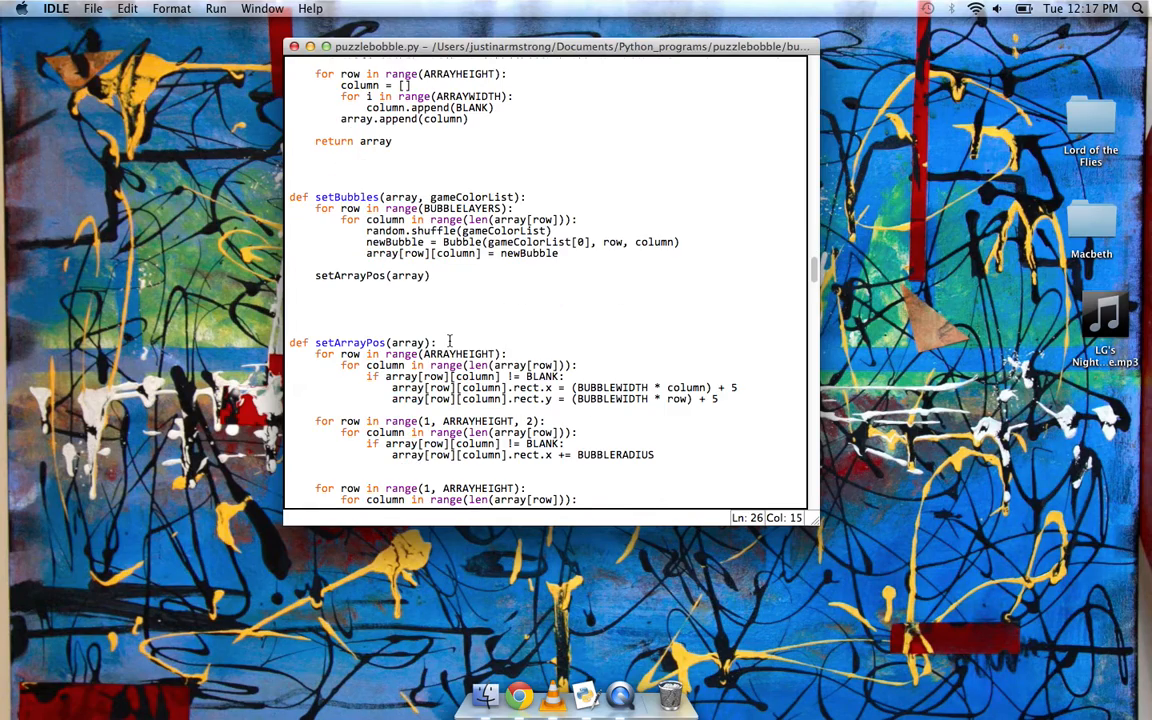
# - Continue through the helper functions until addBubbleToTop and popBubbles are visible
pyautogui.scroll(-3)
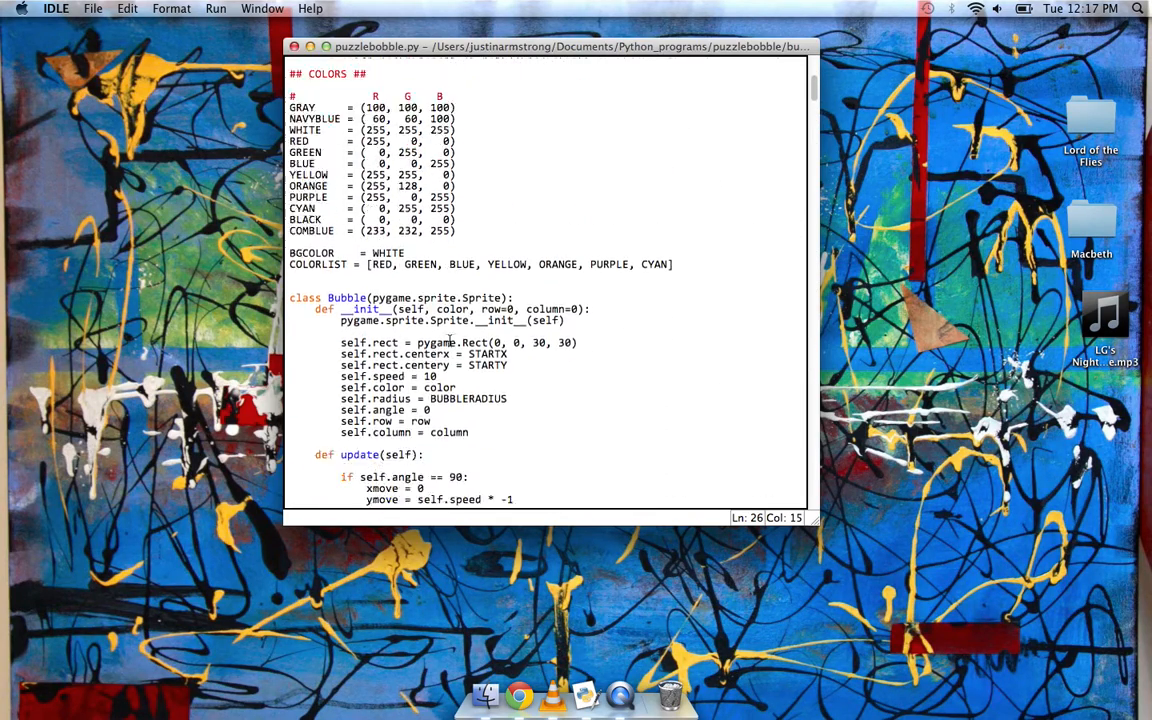
pyautogui.scroll(-3)
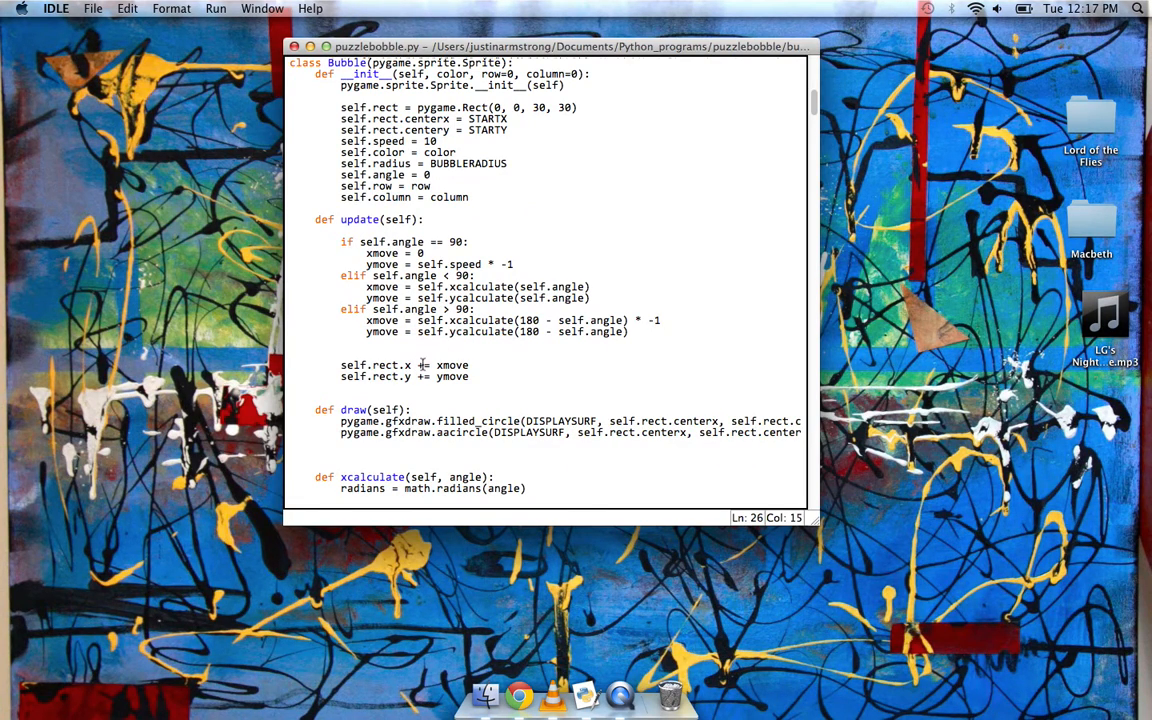
pyautogui.scroll(-3)
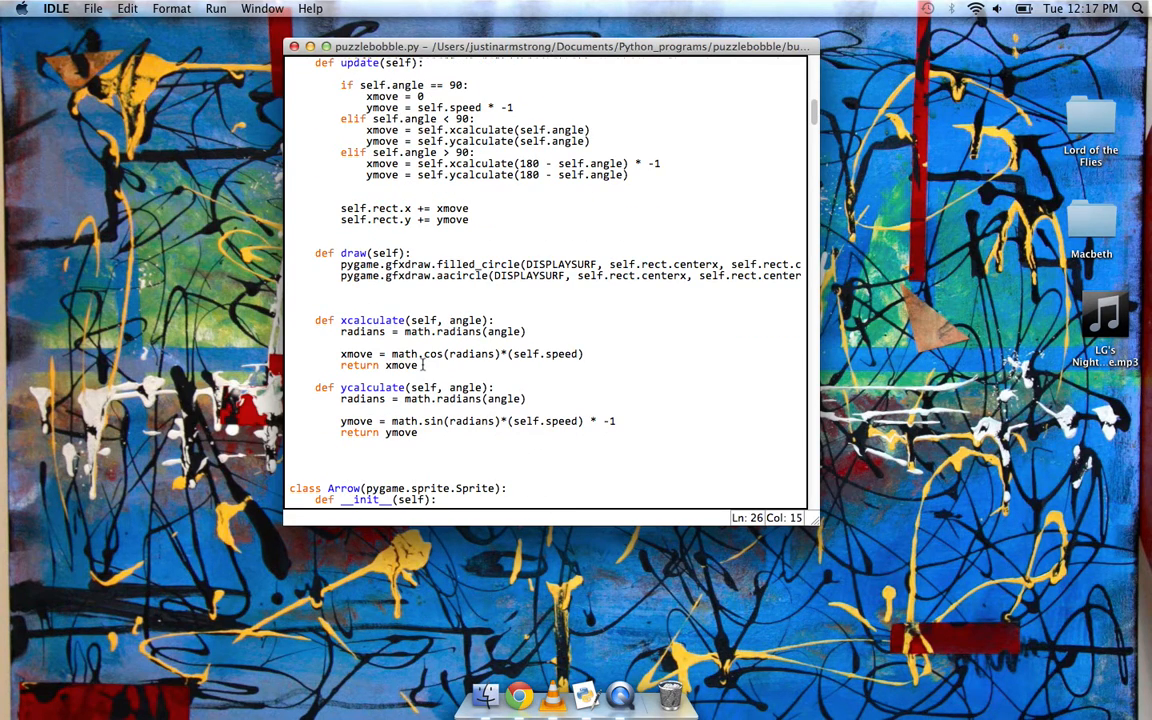
pyautogui.scroll(-3)
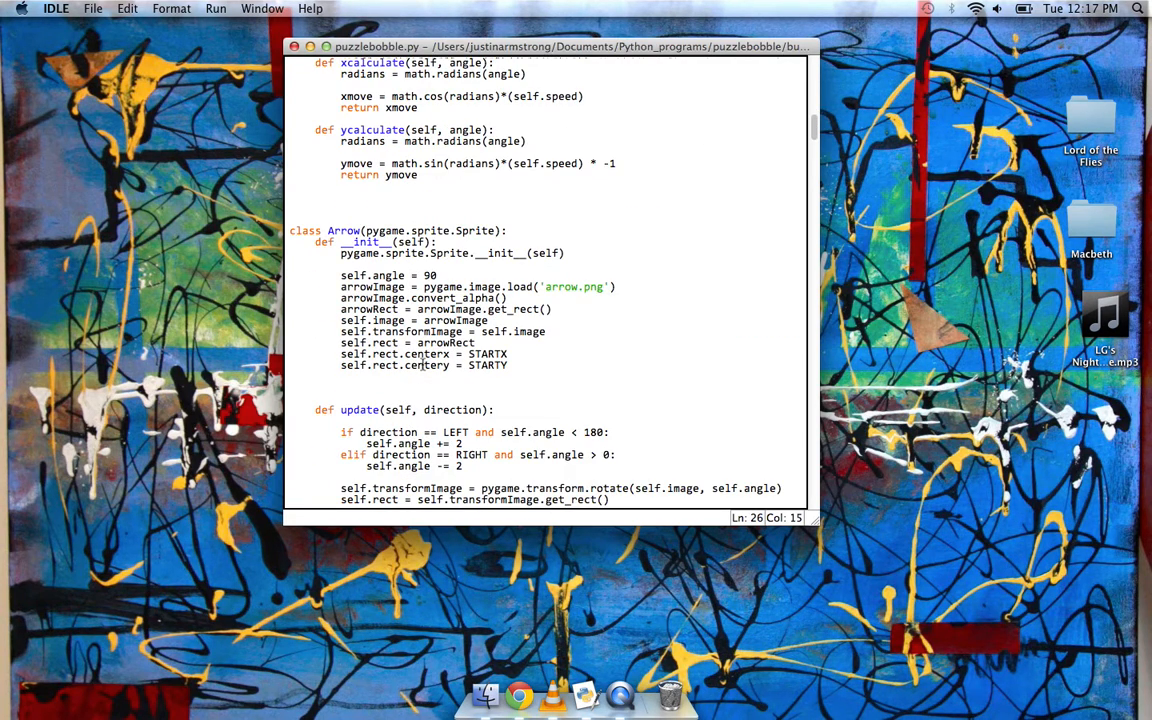
pyautogui.scroll(-3)
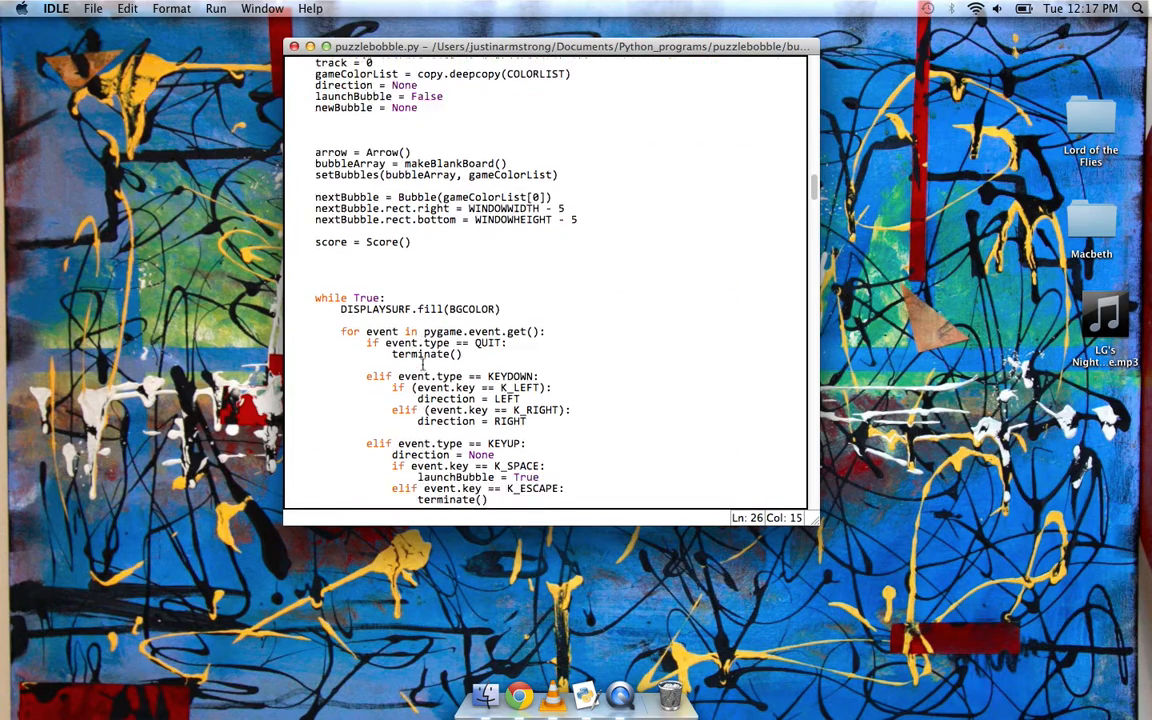
pyautogui.scroll(-3)
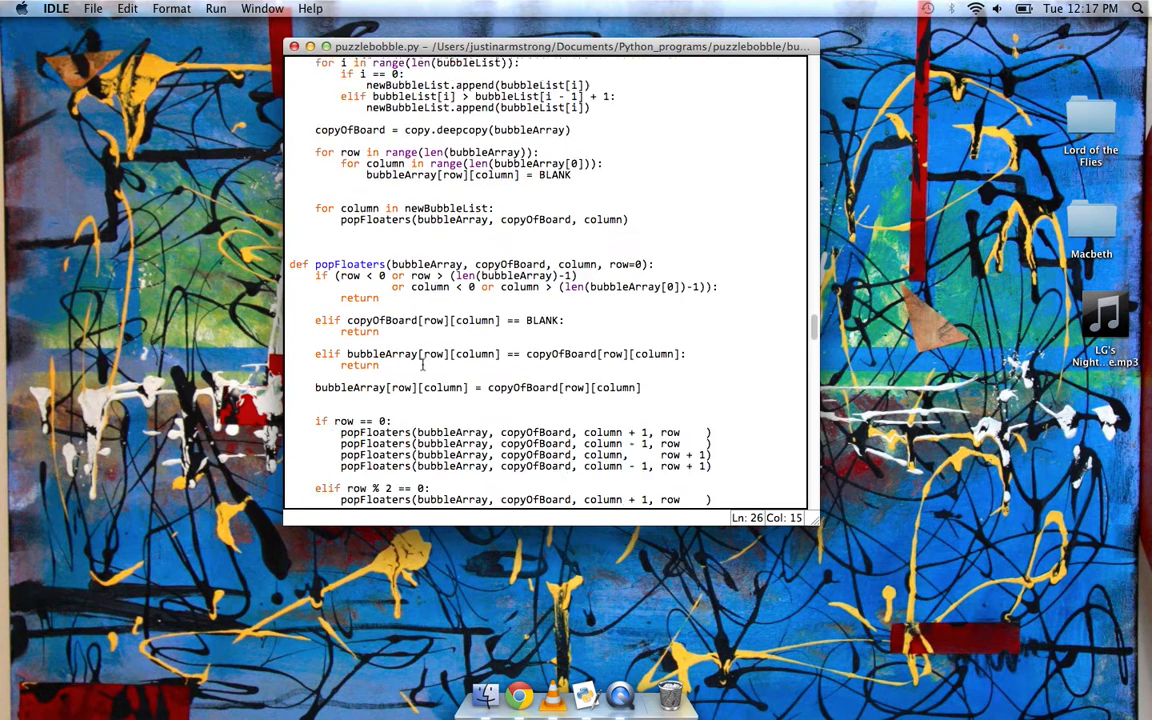
pyautogui.scroll(-3)
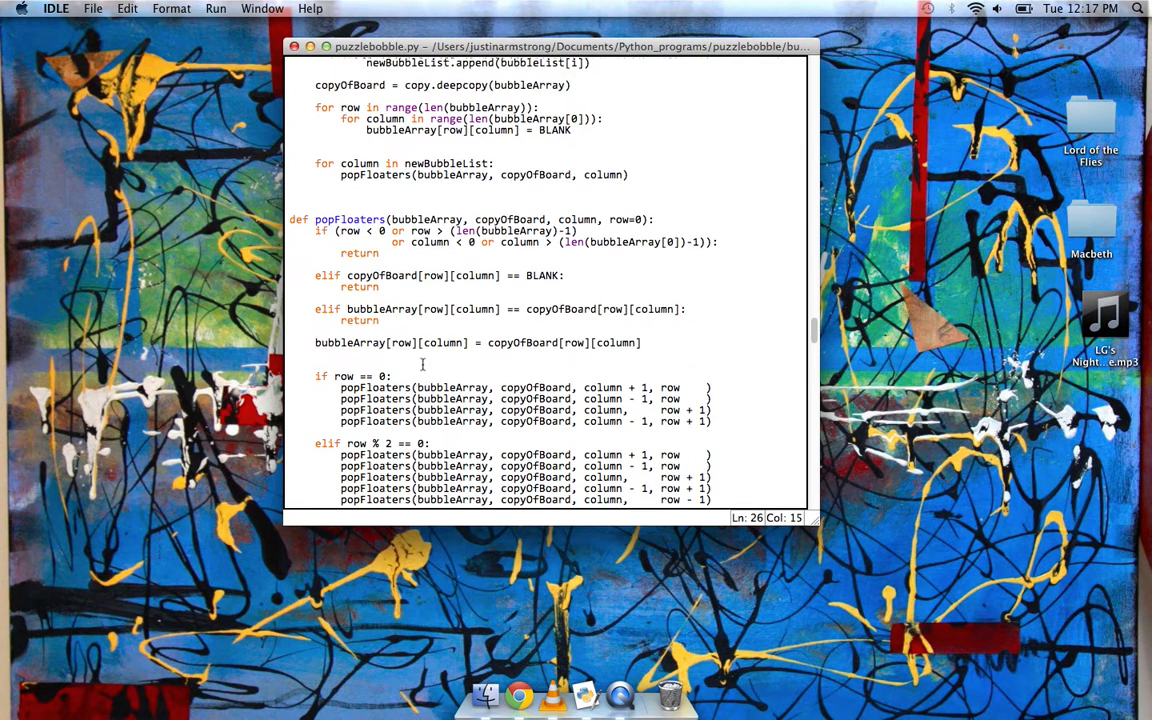
pyautogui.scroll(-3)
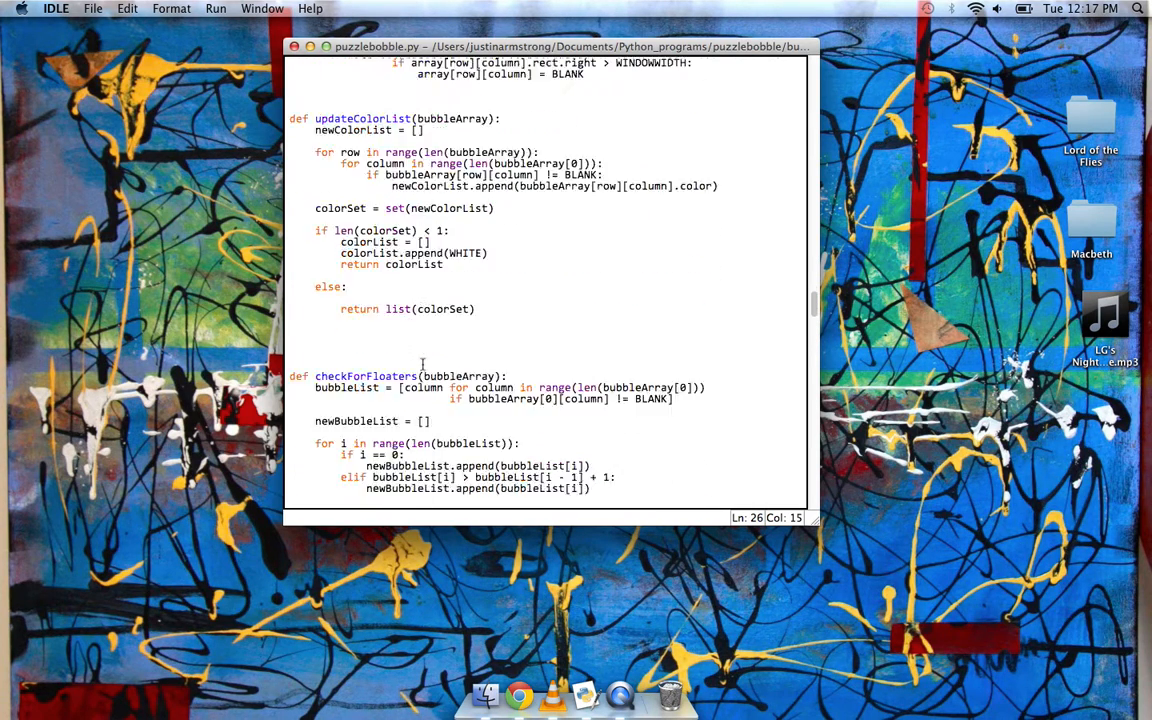
pyautogui.scroll(-3)
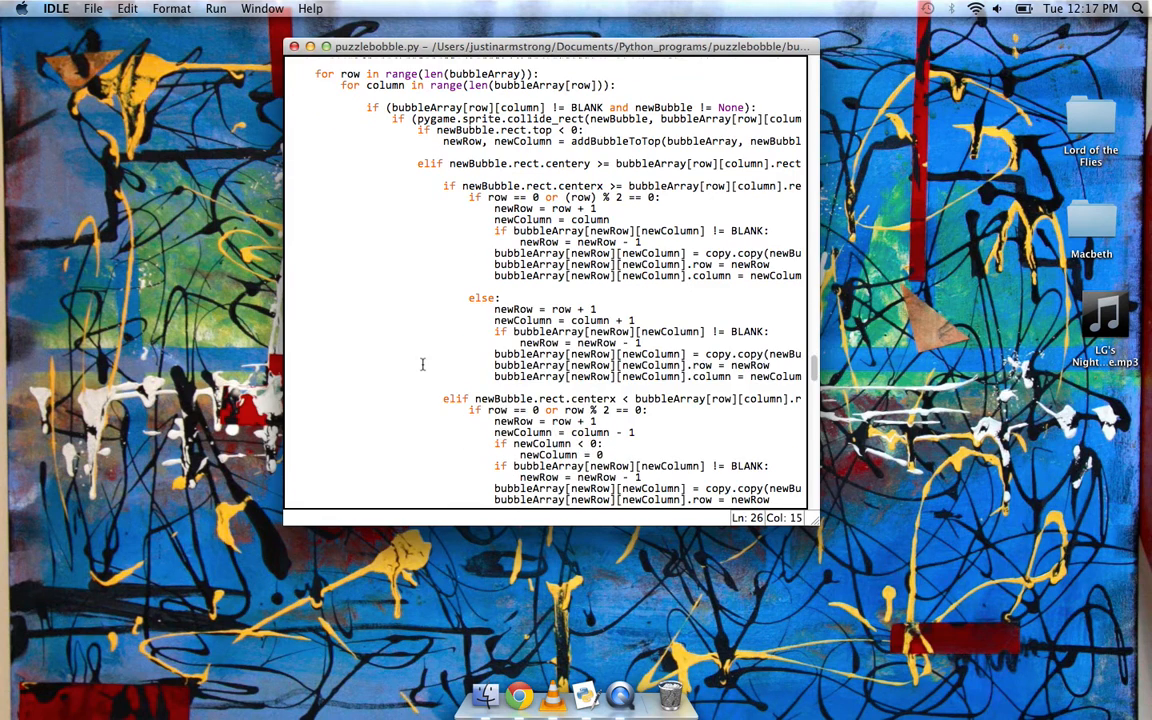
pyautogui.scroll(-3)
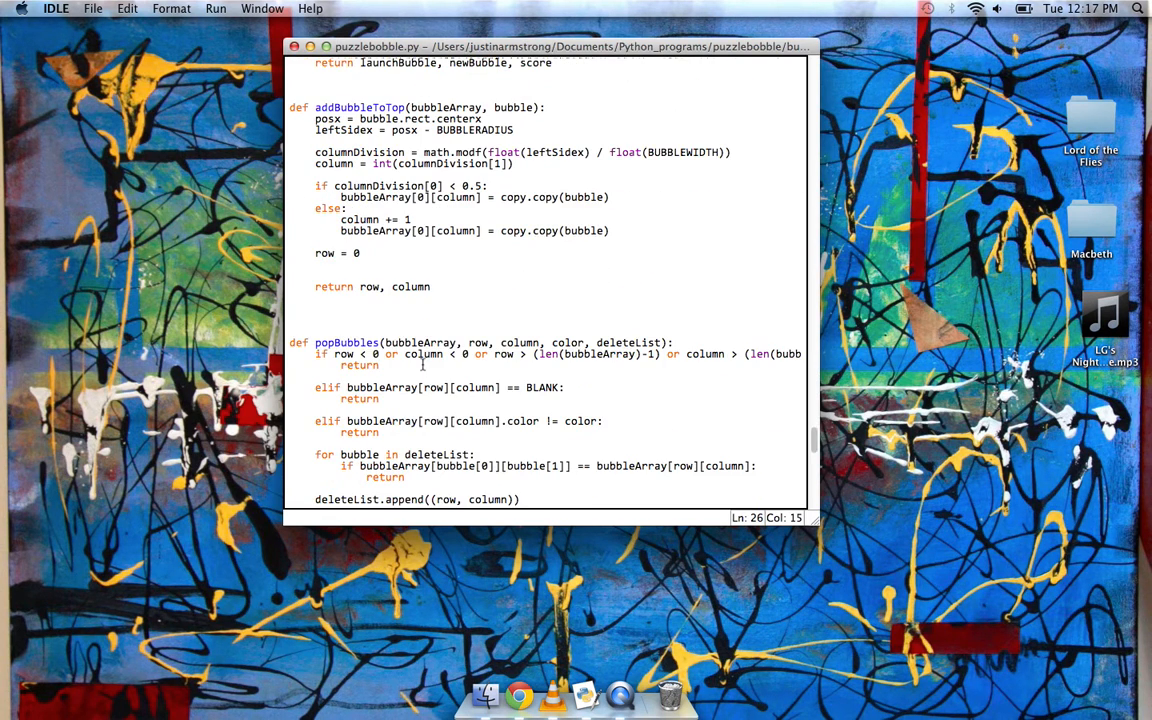
# - Read the recursive popBubbles function to its end, where drawBubbleArray begins
pyautogui.scroll(-3)
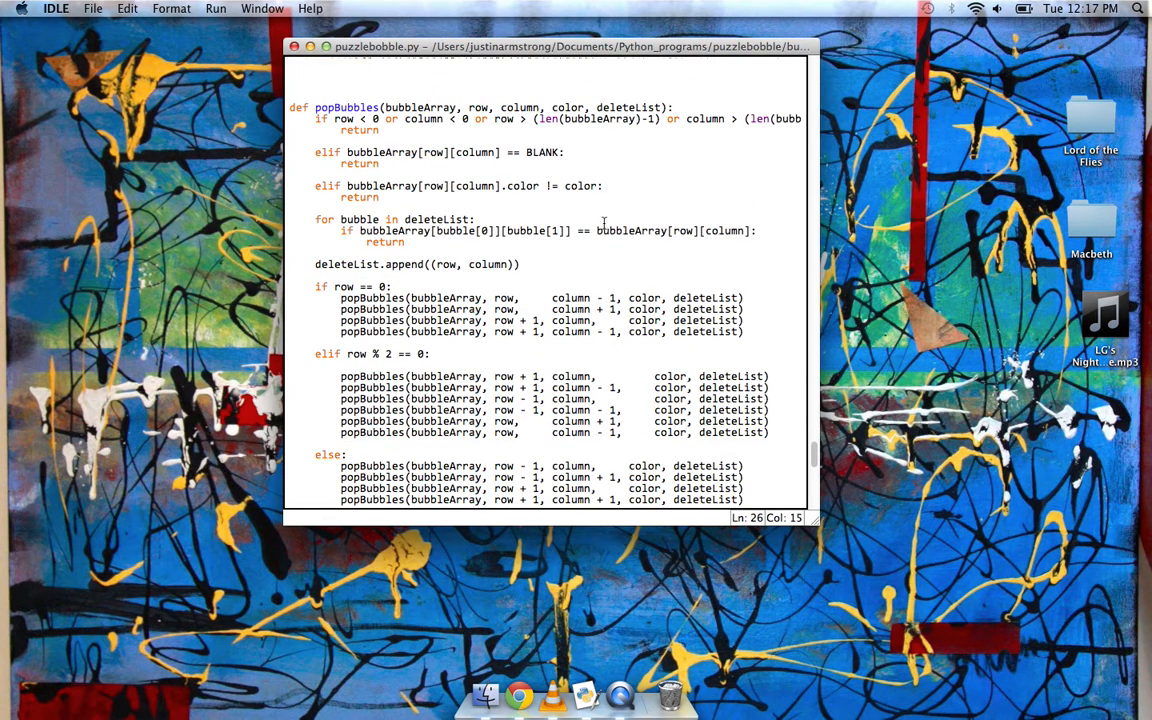
pyautogui.scroll(-3)
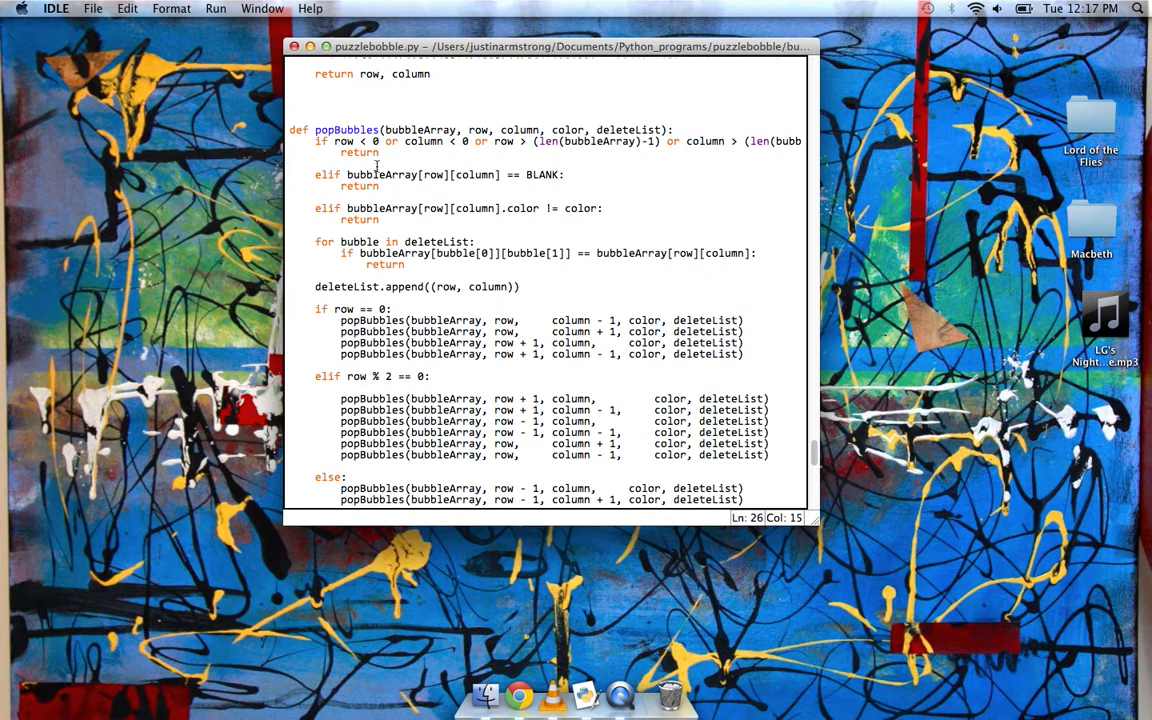
pyautogui.scroll(-3)
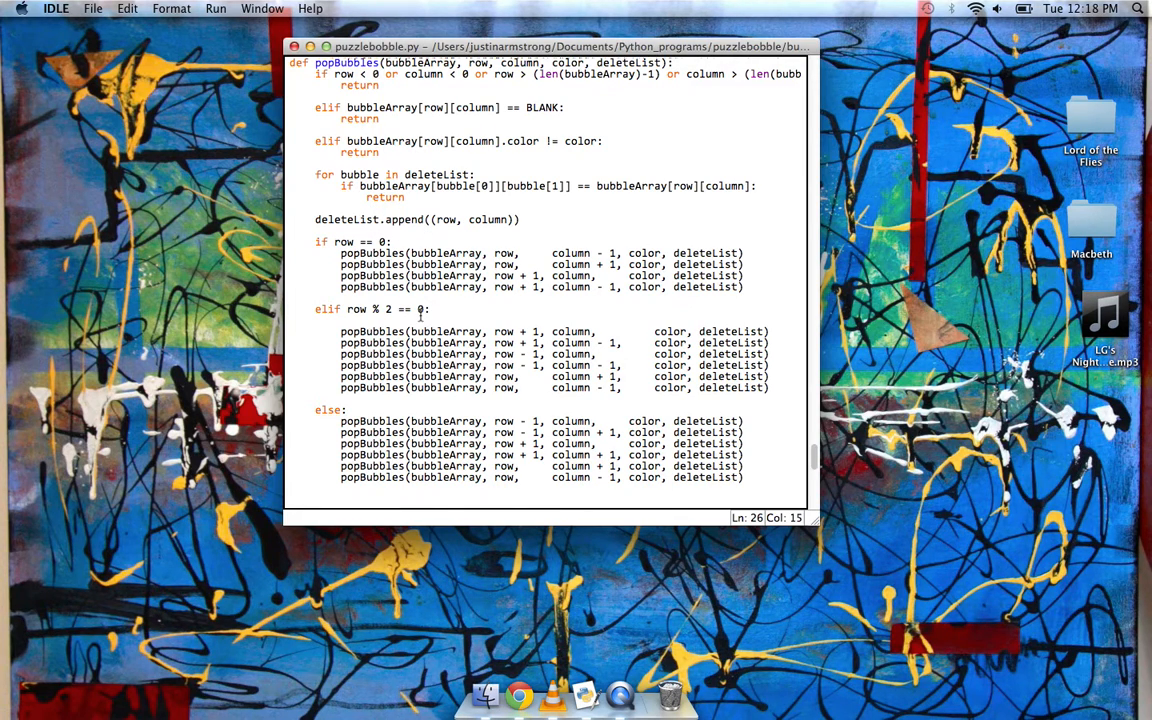
pyautogui.scroll(-3)
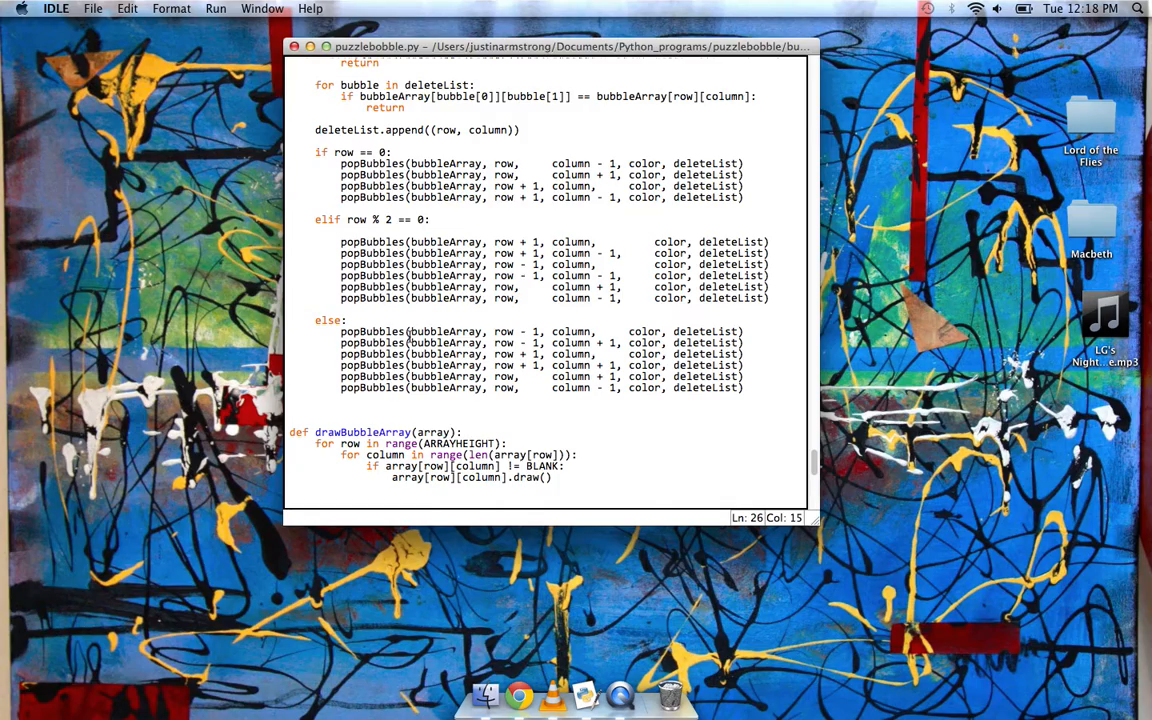
# - Review runGame's bubble launch, win/lose checks and music handling, reaching makeBlankBoard and setBubbles
pyautogui.scroll(-3)
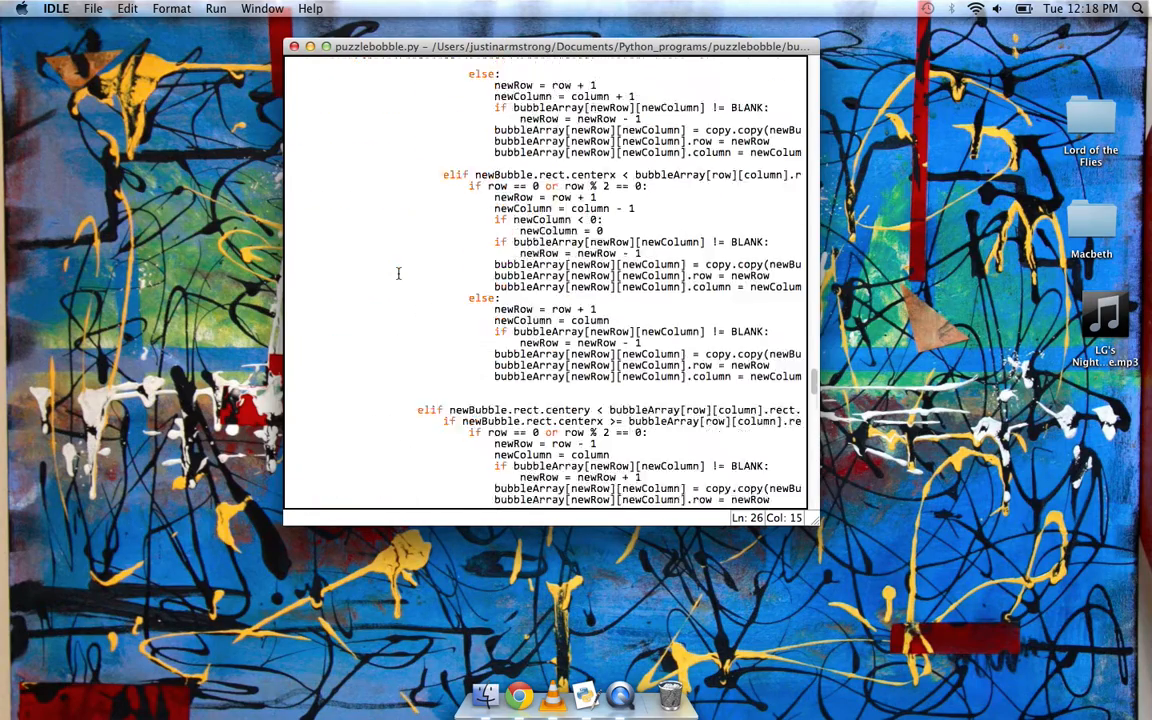
pyautogui.scroll(-3)
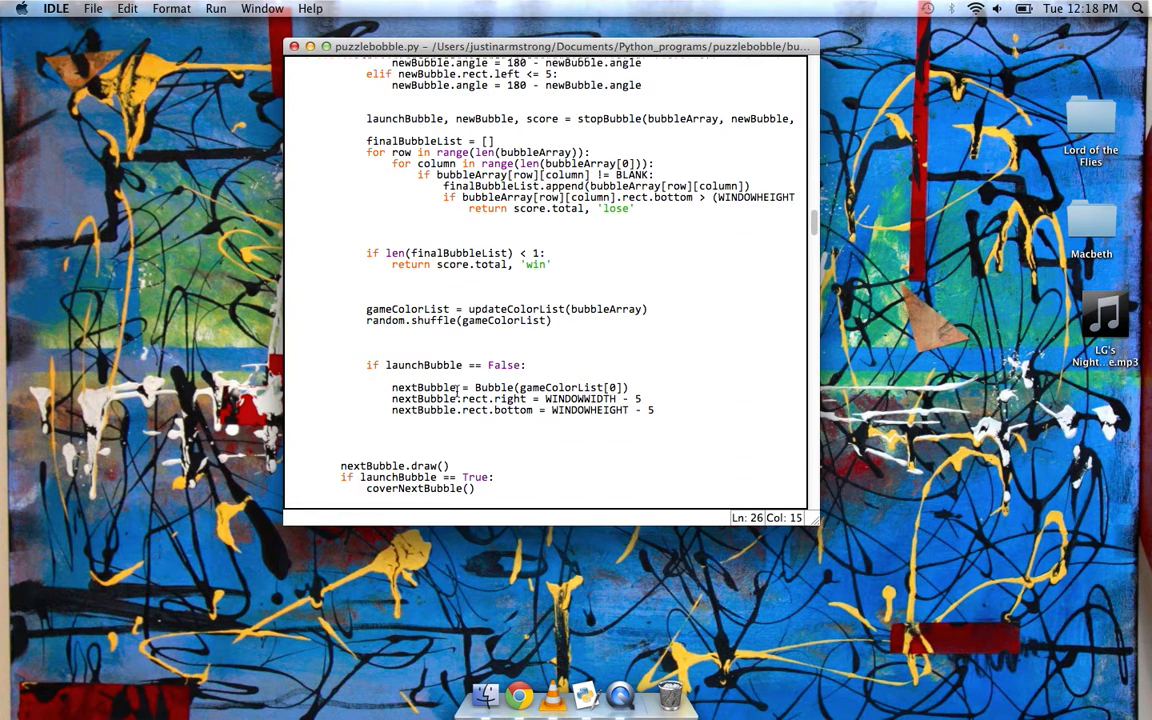
pyautogui.scroll(-3)
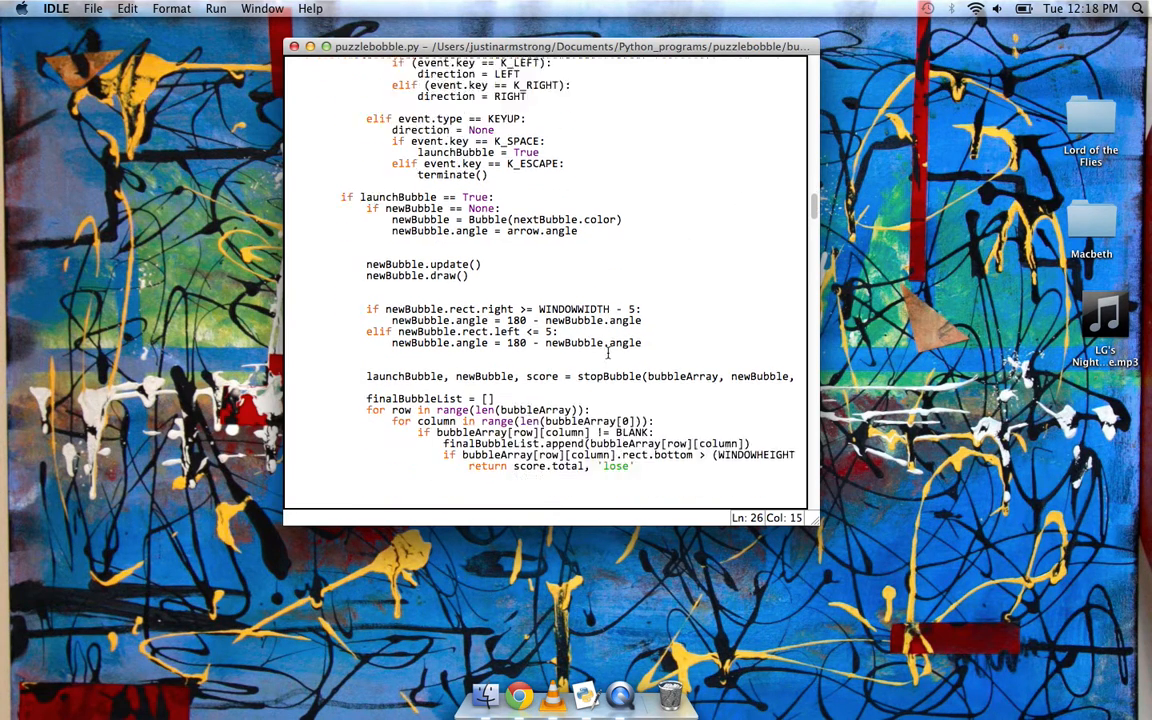
pyautogui.scroll(-3)
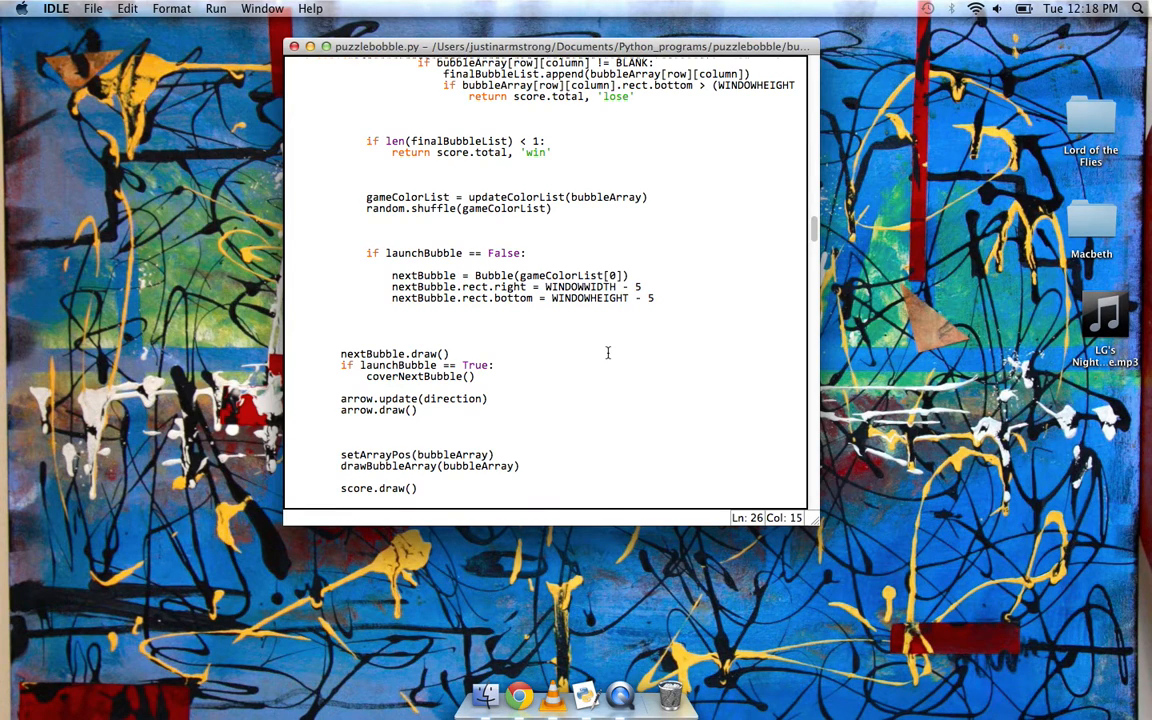
pyautogui.scroll(-3)
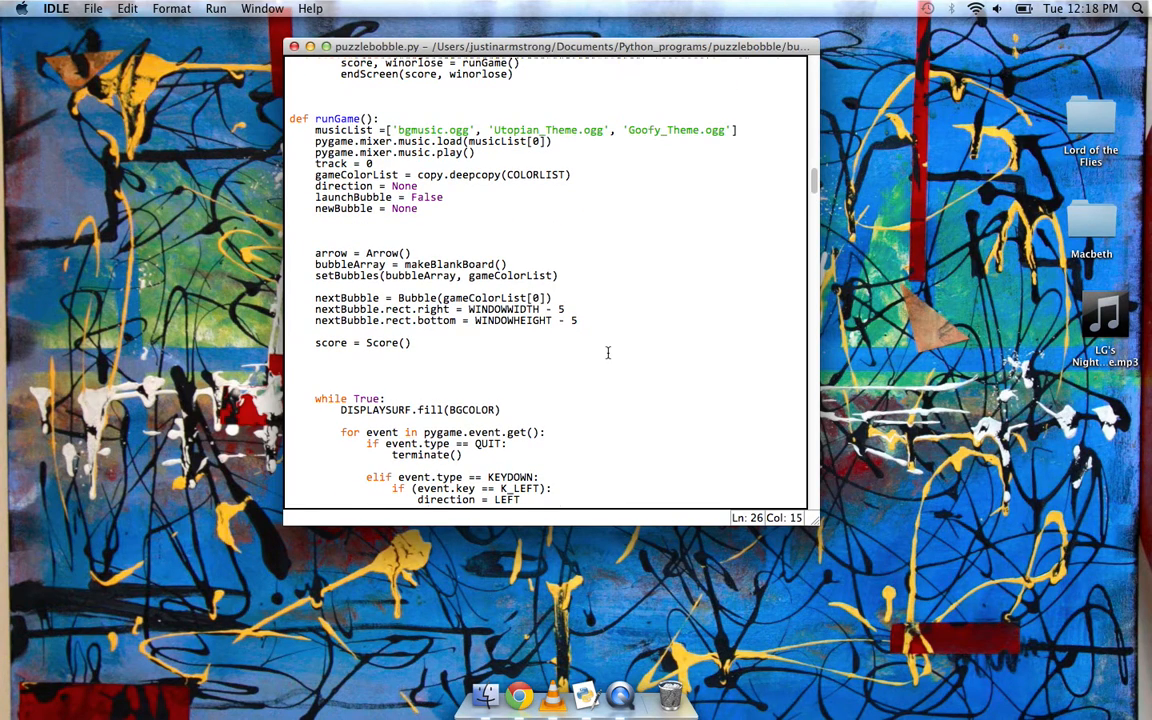
pyautogui.scroll(-3)
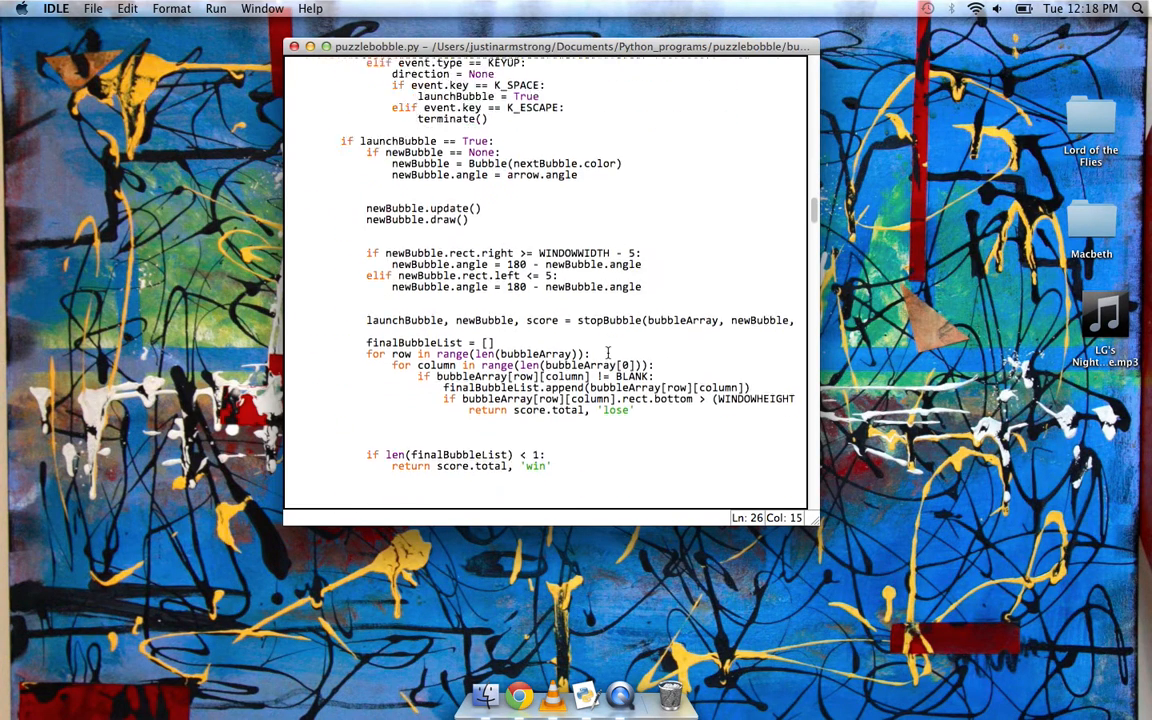
pyautogui.scroll(-3)
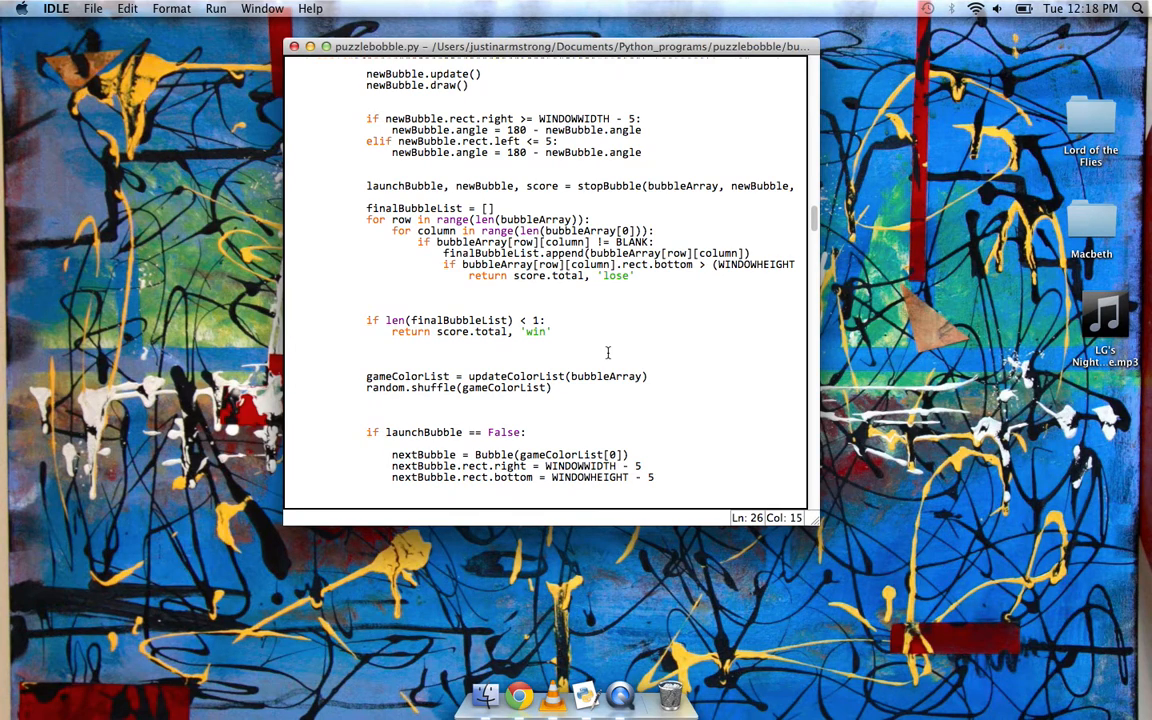
pyautogui.scroll(-3)
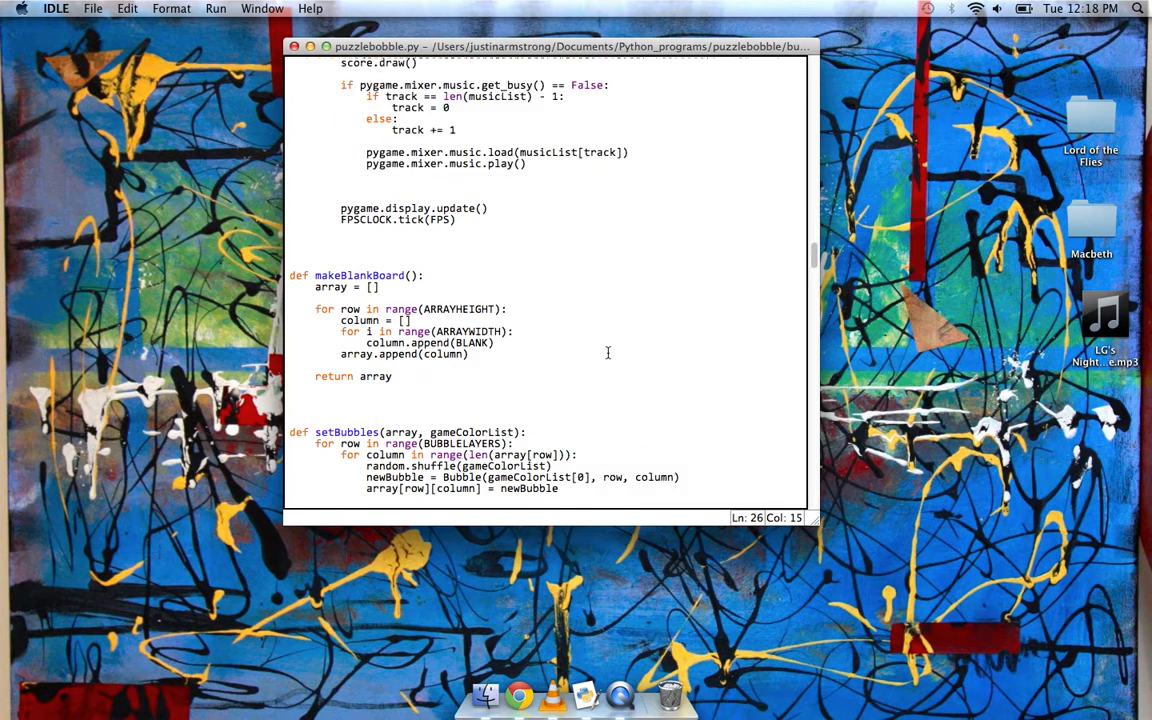
# - Scroll past deleteExtraBubbles and updateColorList to checkForFloaters and popFloaters
pyautogui.scroll(-3)
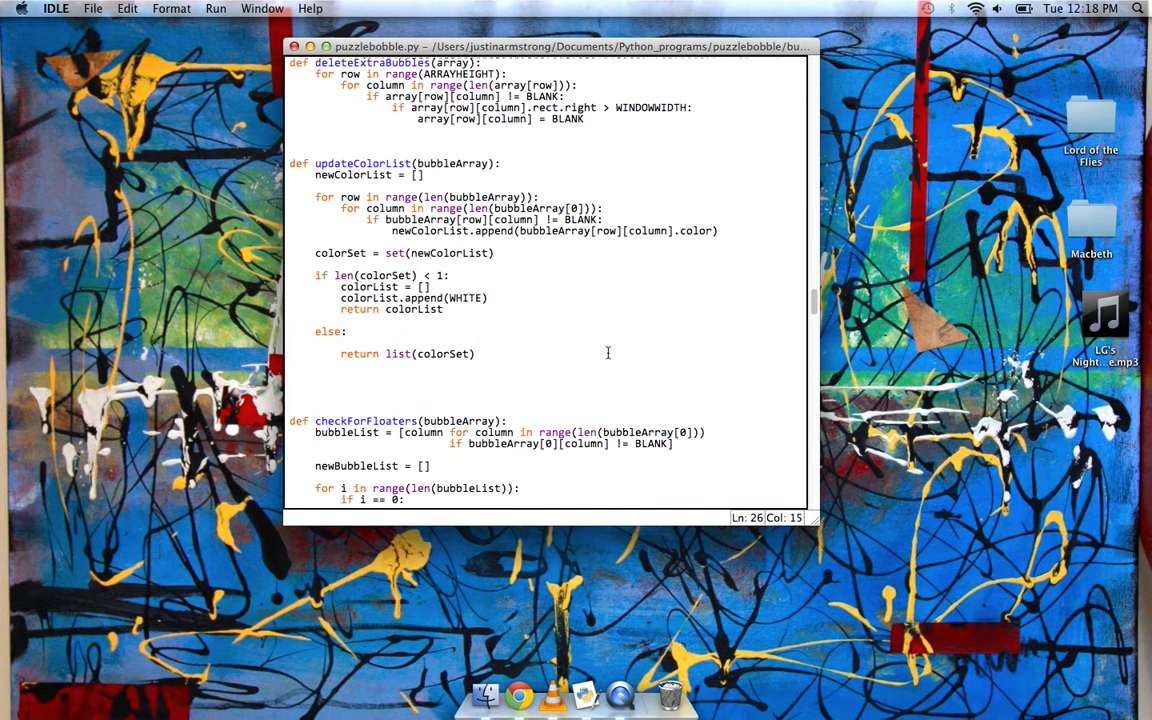
pyautogui.scroll(-3)
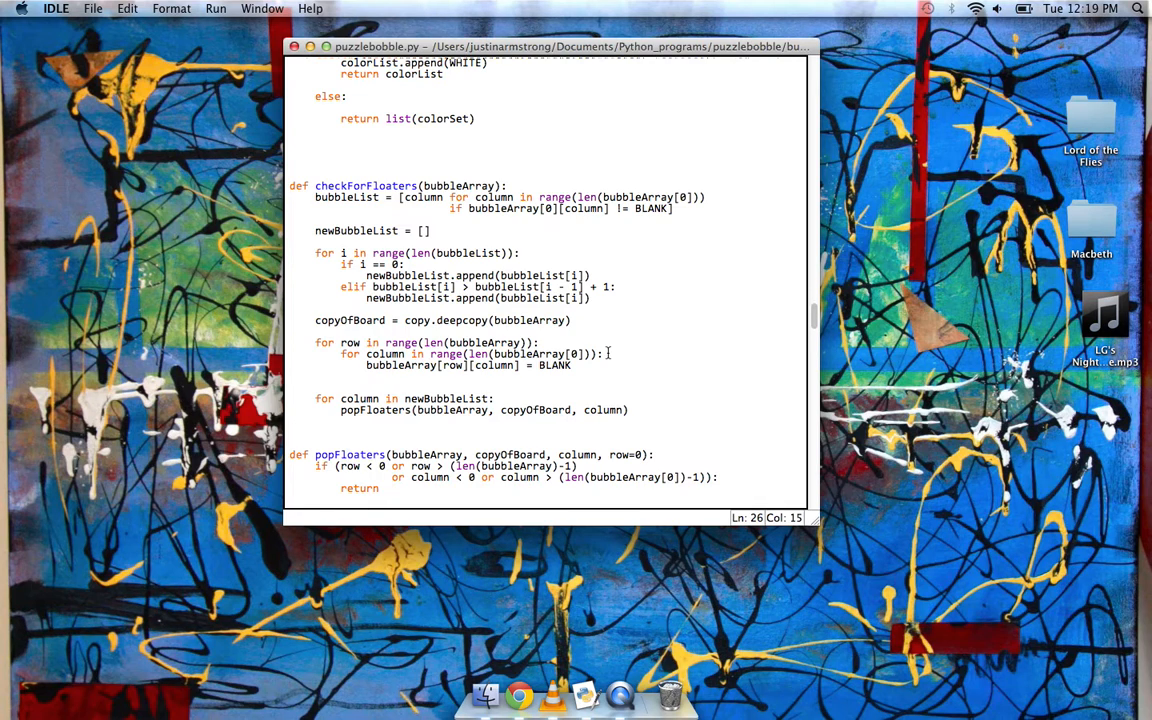
pyautogui.moveTo(682, 386)
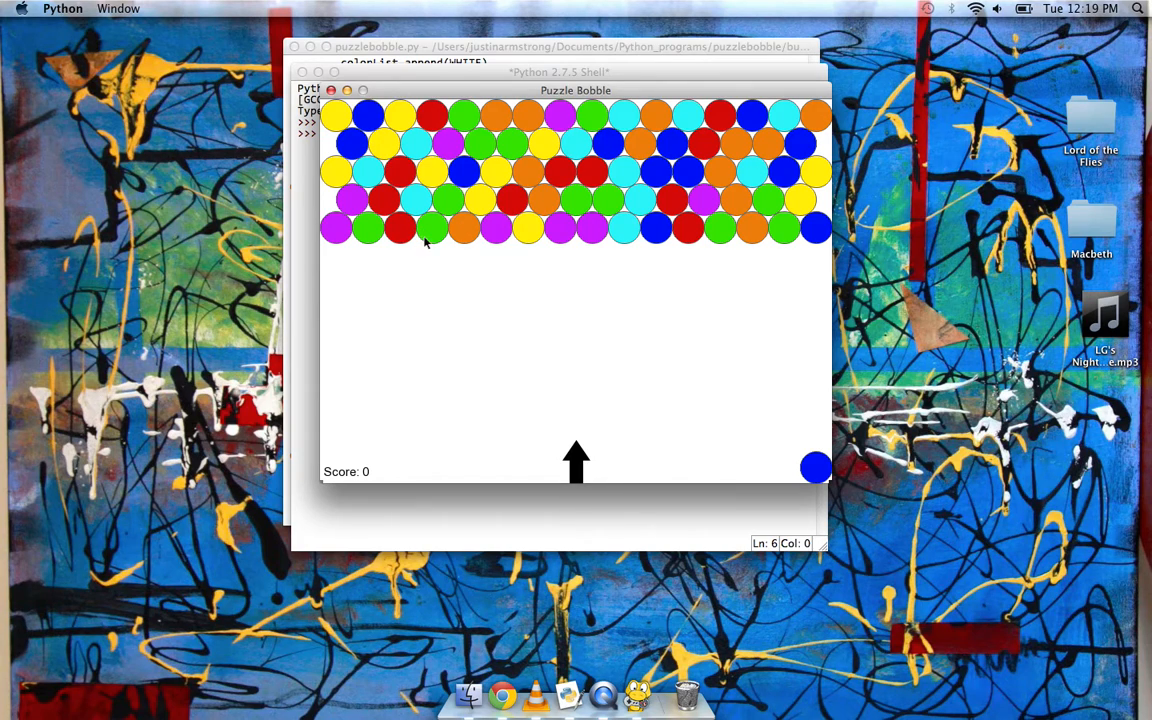
pyautogui.moveTo(493, 120)
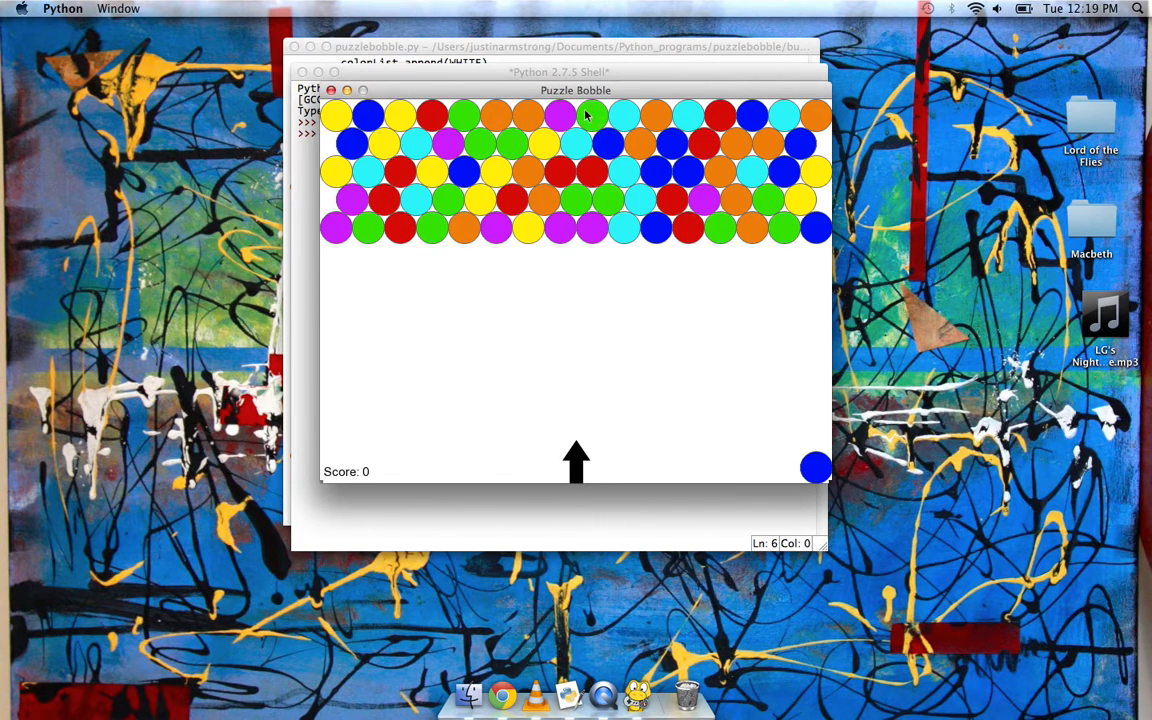
pyautogui.moveTo(429, 102)
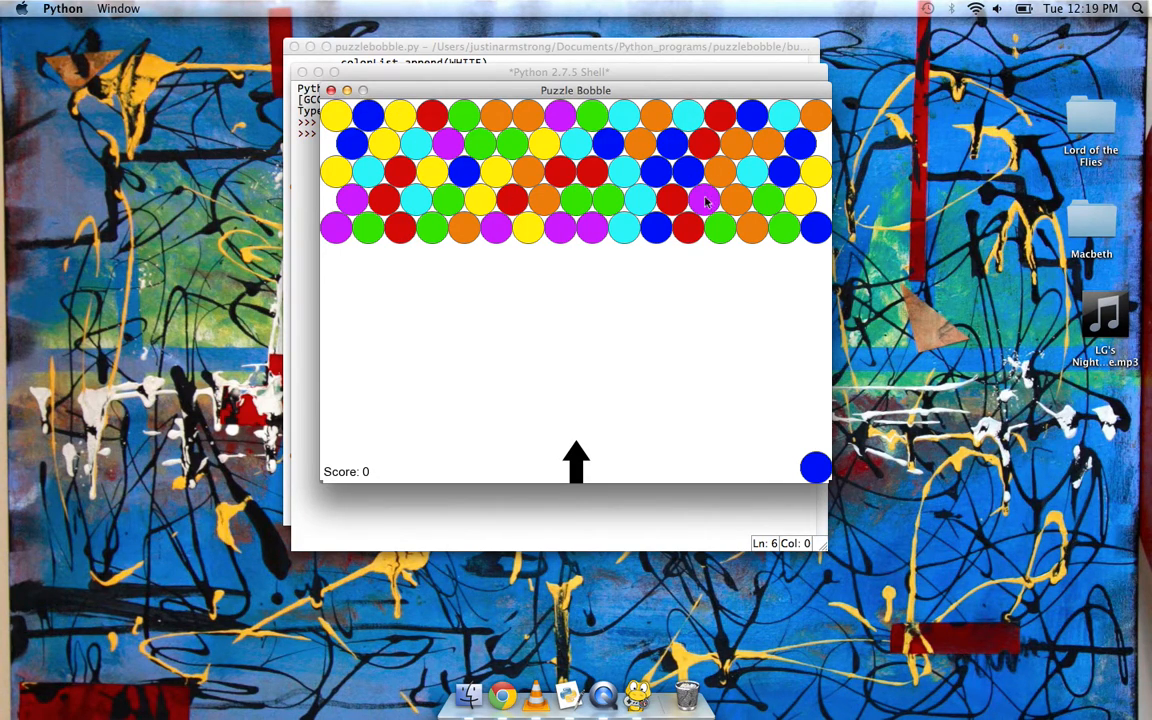
pyautogui.moveTo(738, 238)
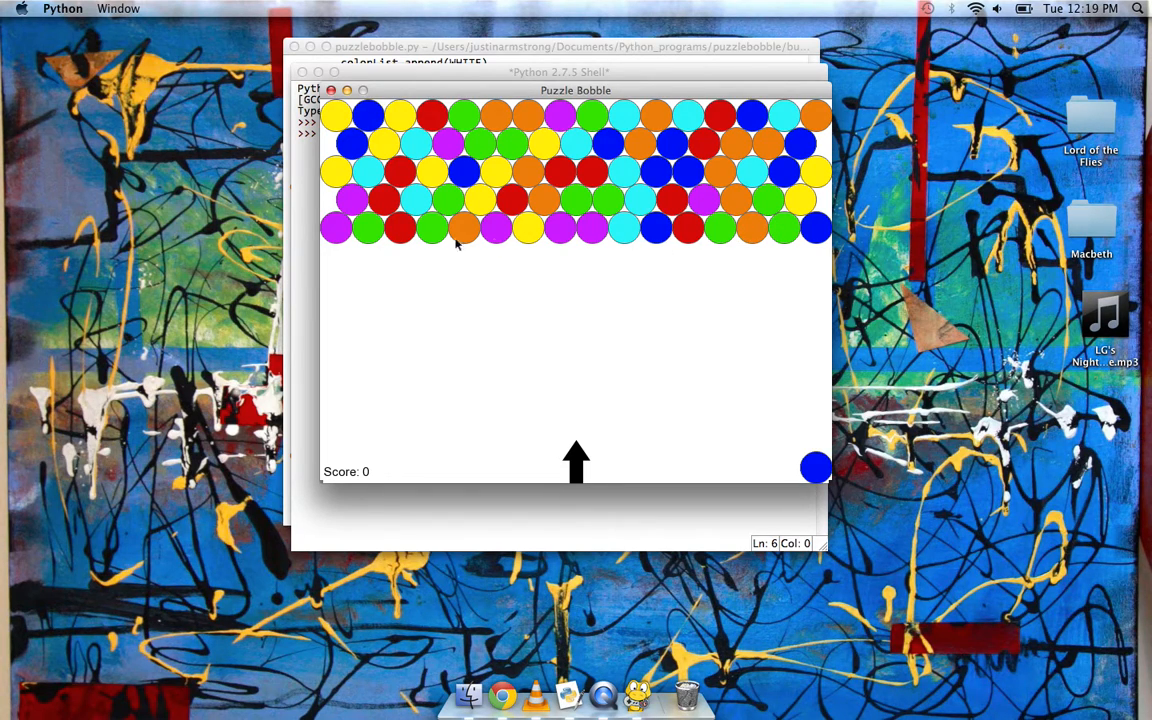
pyautogui.moveTo(443, 238)
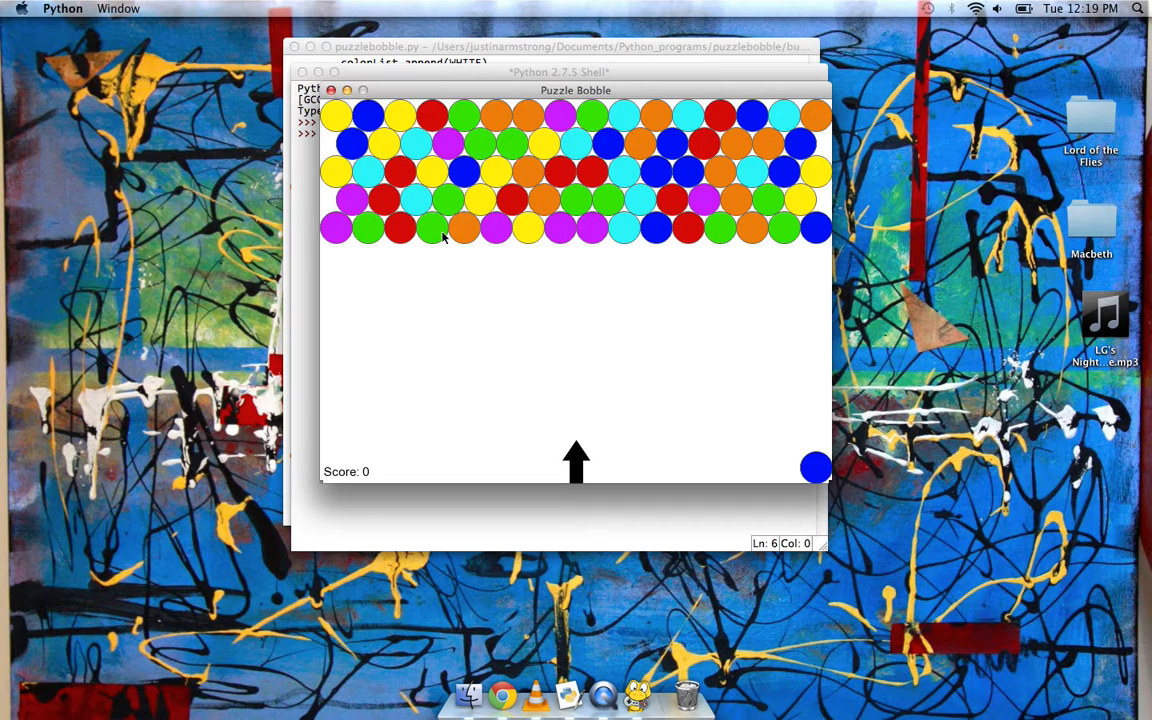
pyautogui.moveTo(521, 242)
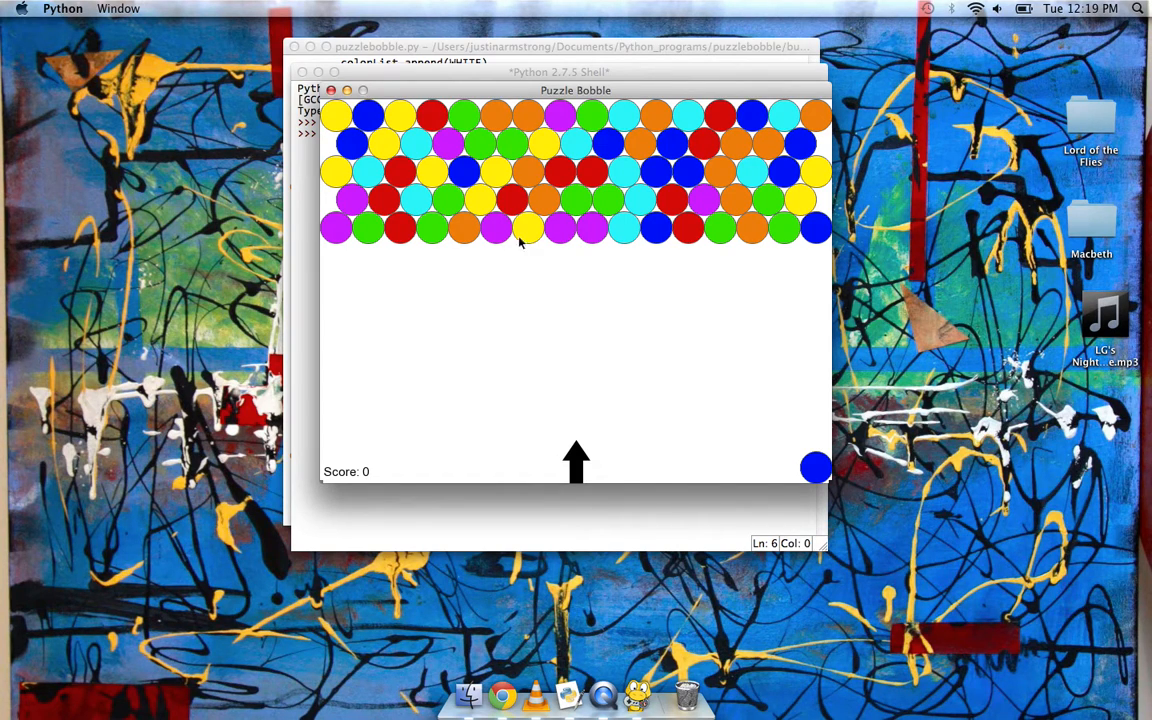